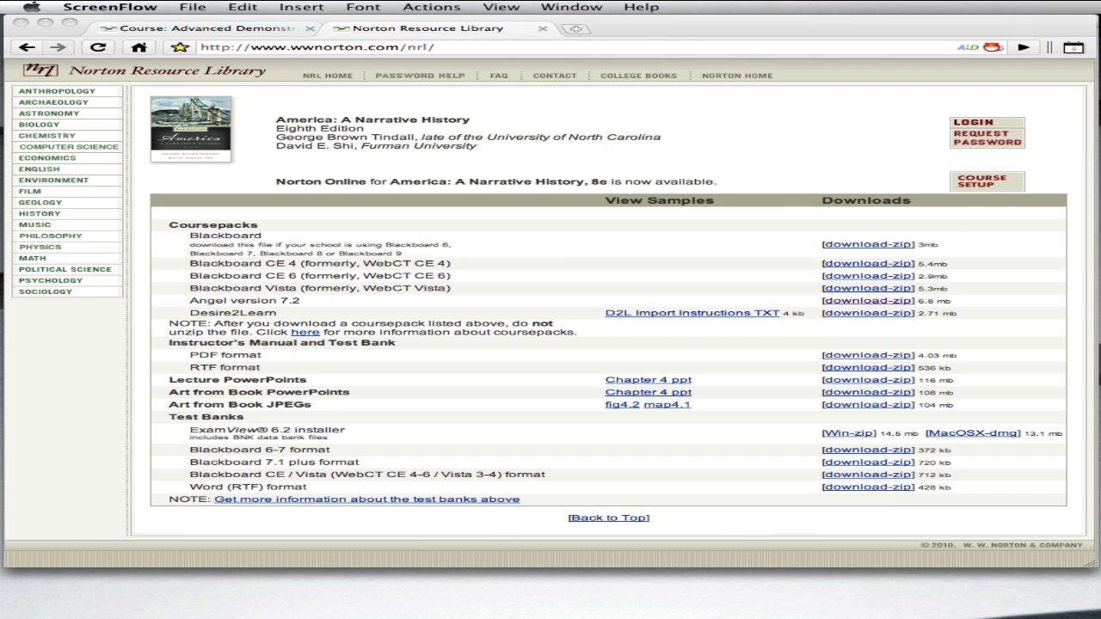
mouse_move(300, 474)
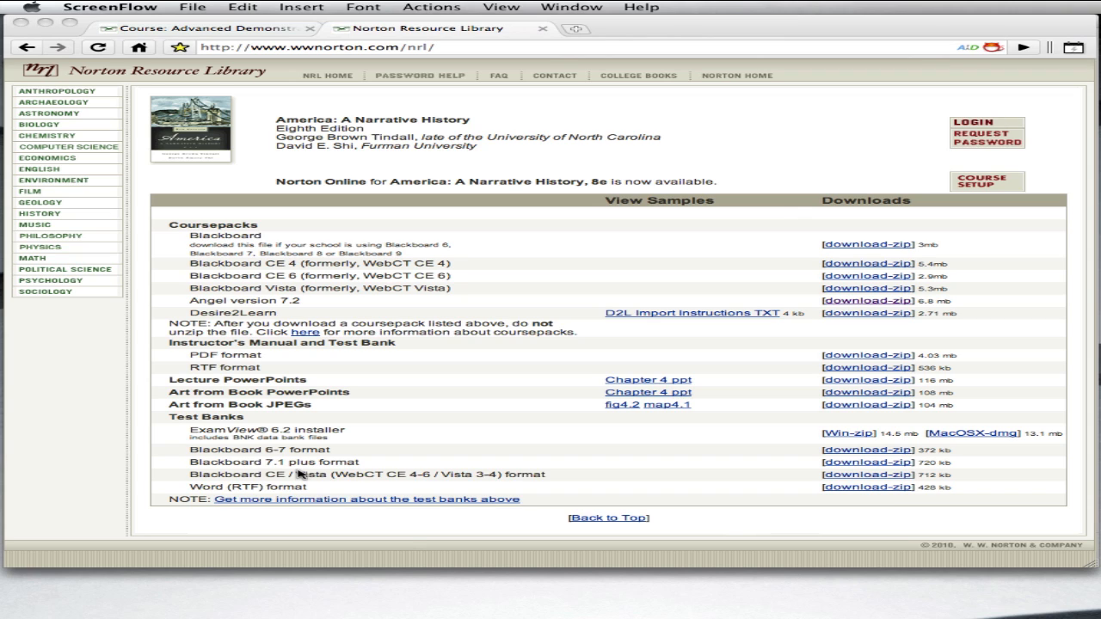
mouse_move(340, 458)
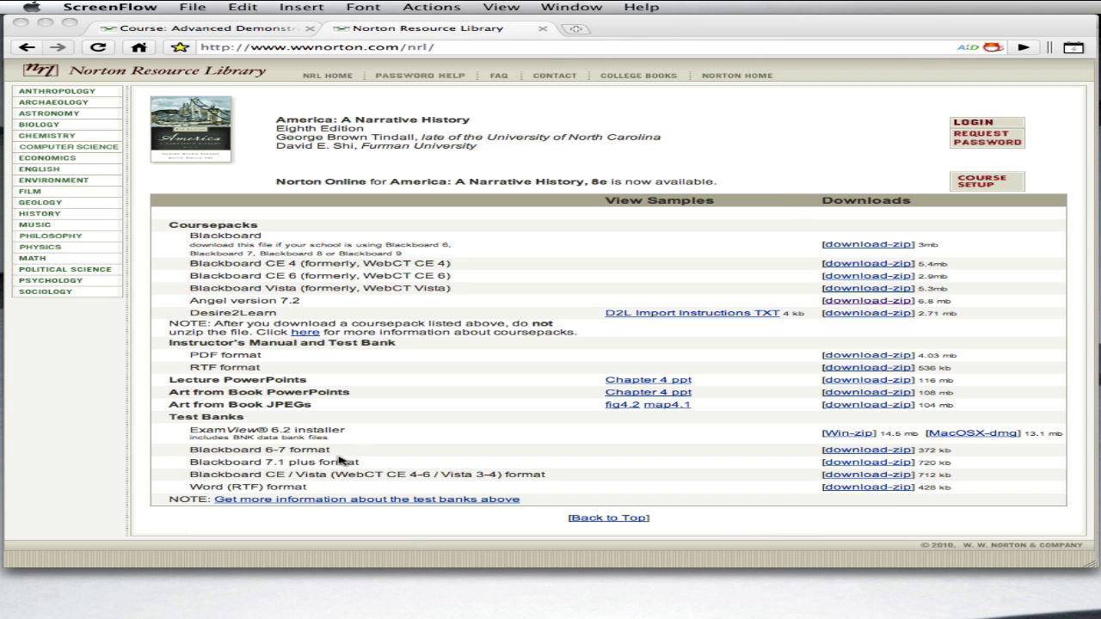
mouse_move(394, 439)
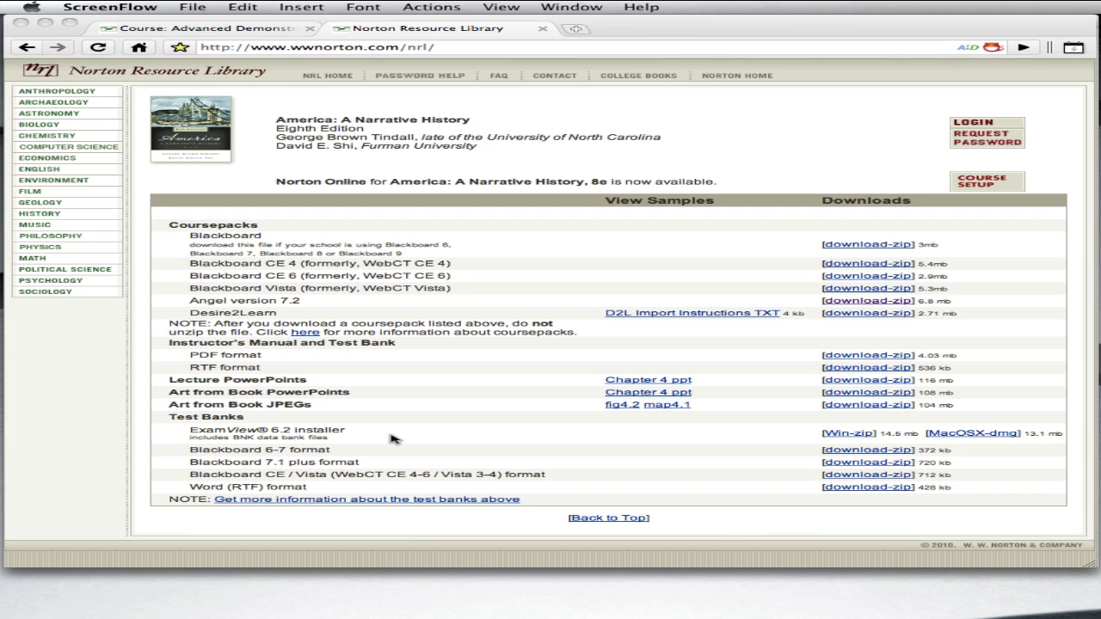
mouse_move(394, 87)
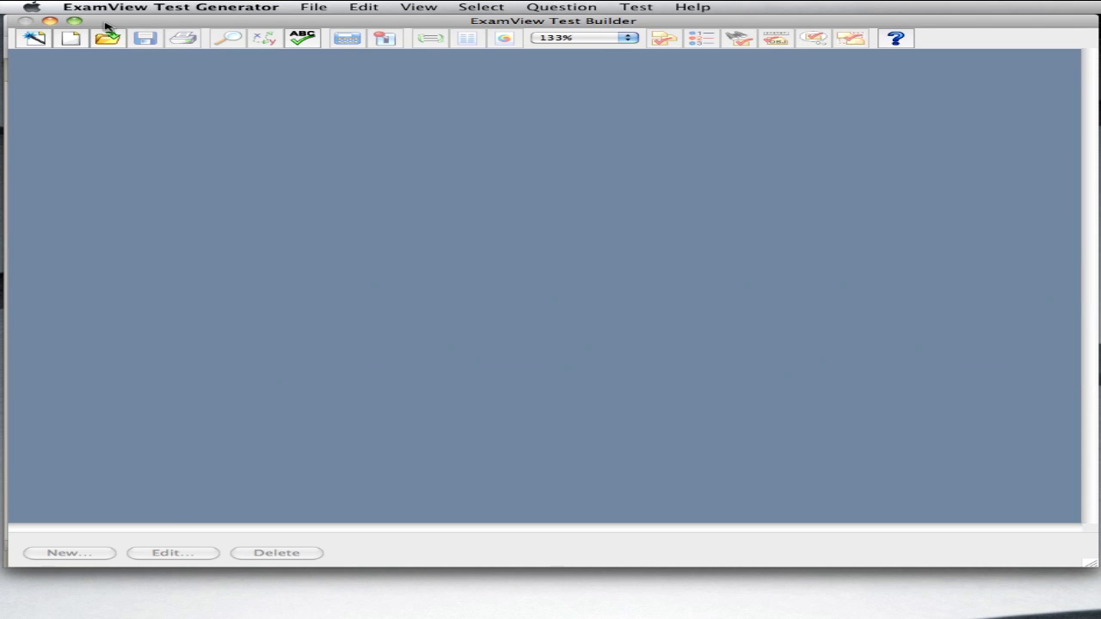
Step: Start a QuickTest titled 'Moodle Import Chapter 1 Demo' using the Chapter 1 Introduction bank
left_click(313, 6)
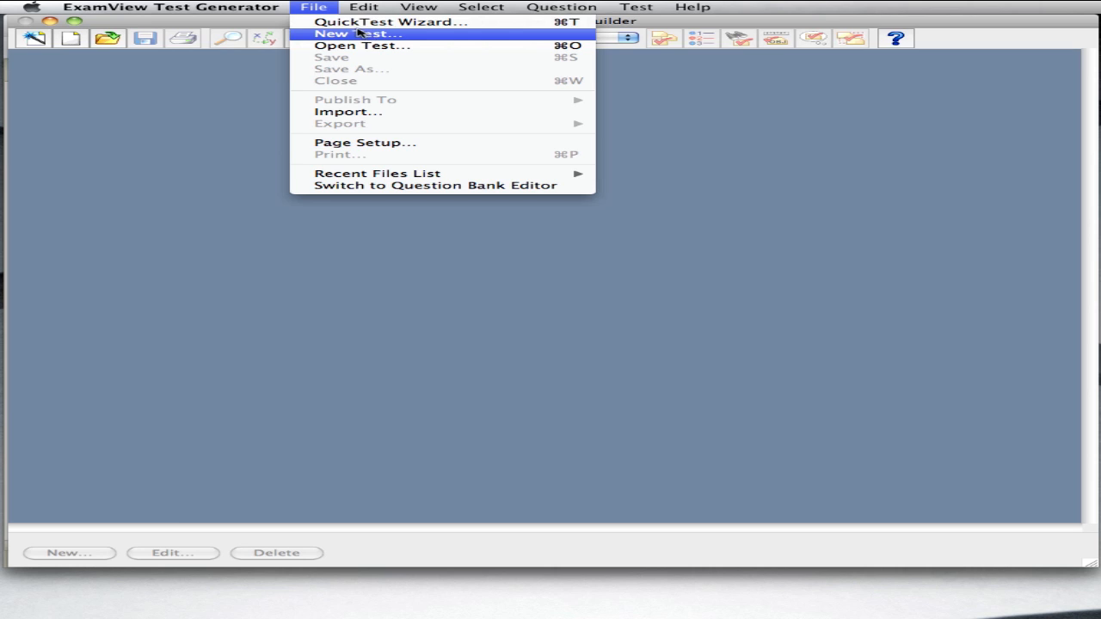
left_click(391, 22)
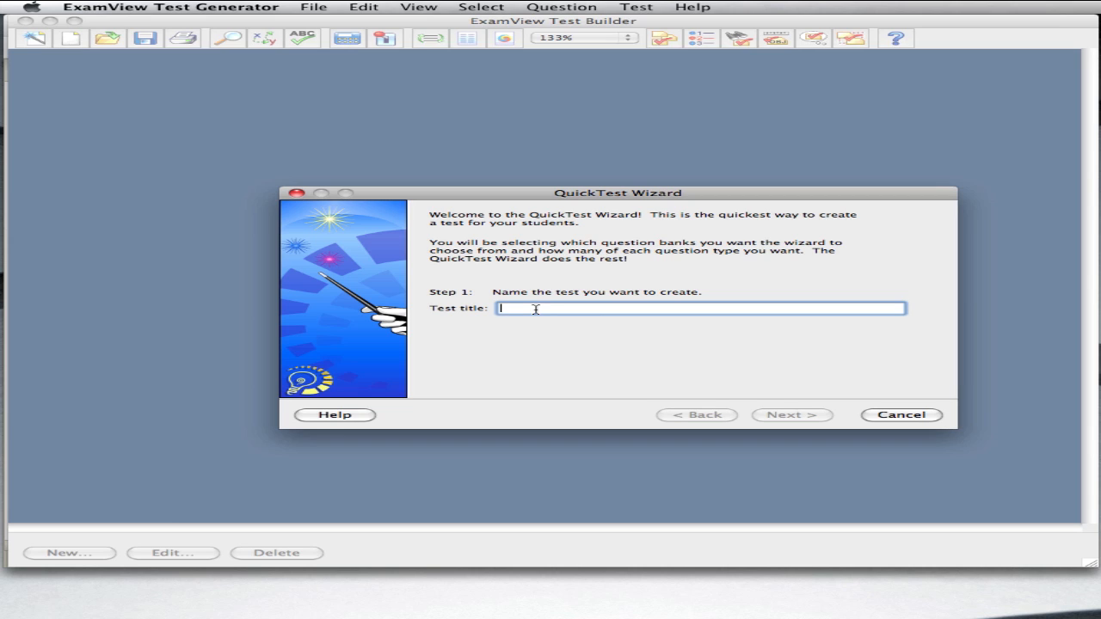
type("Moodle Import Chapter 1")
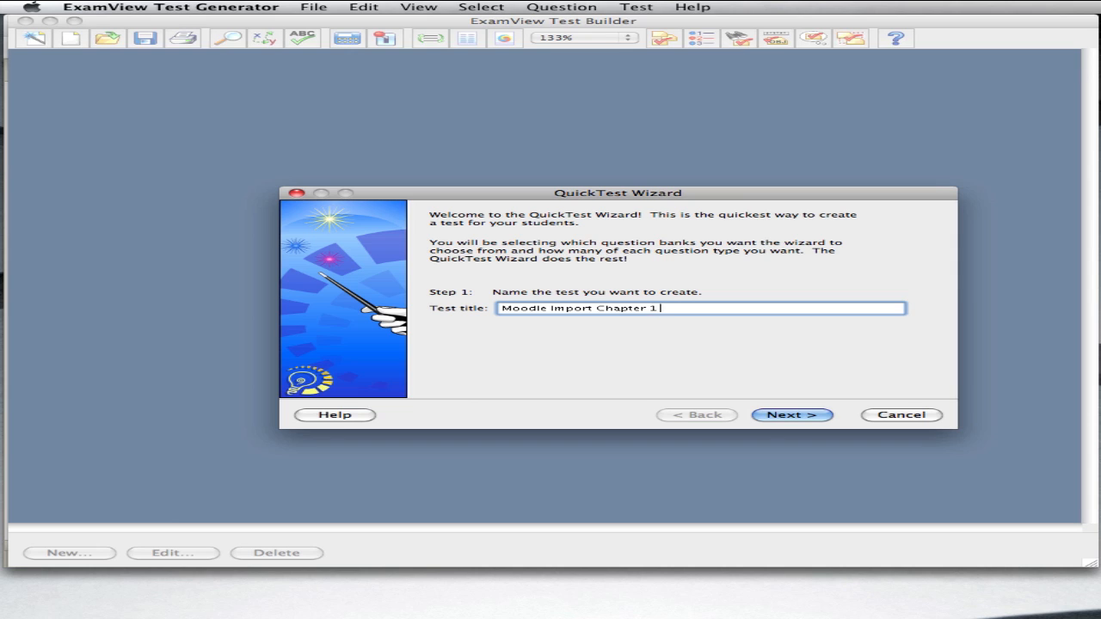
type("Demo")
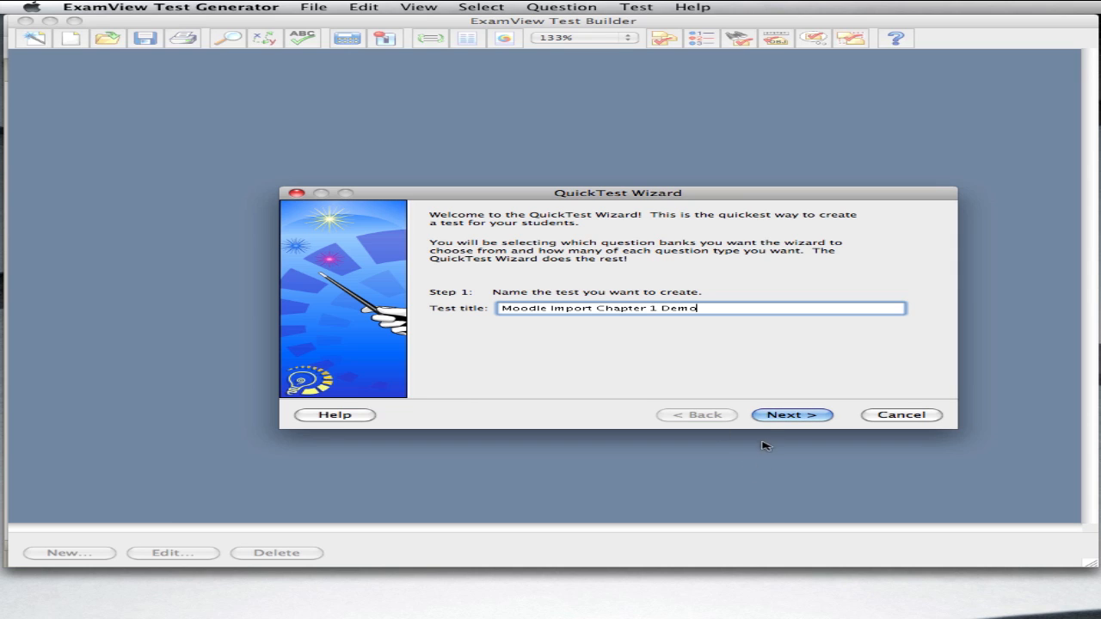
left_click(790, 415)
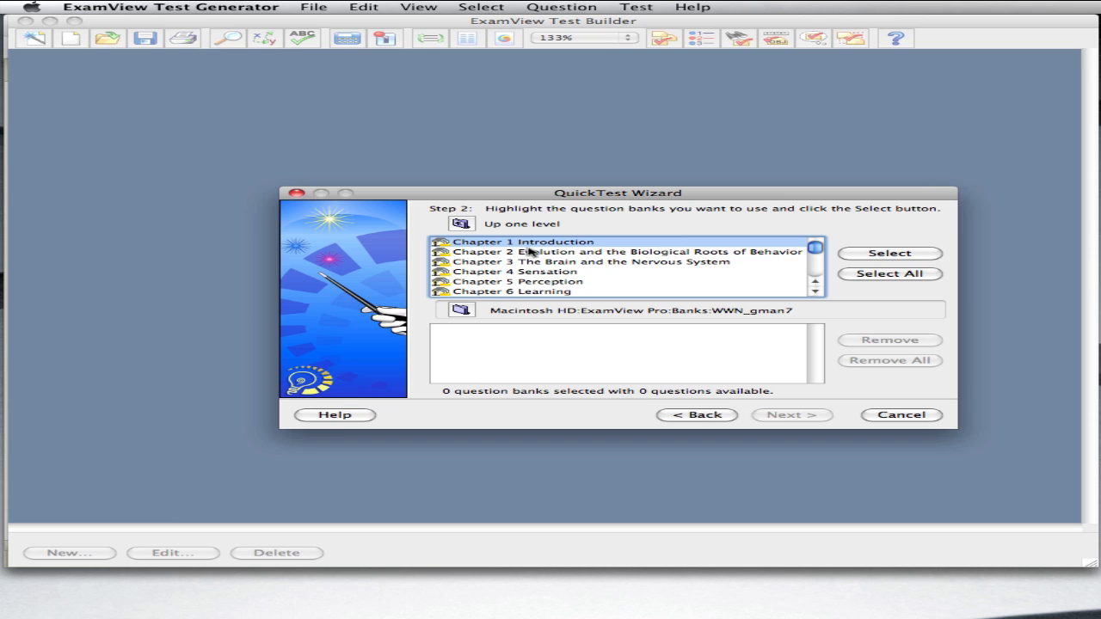
left_click(889, 253)
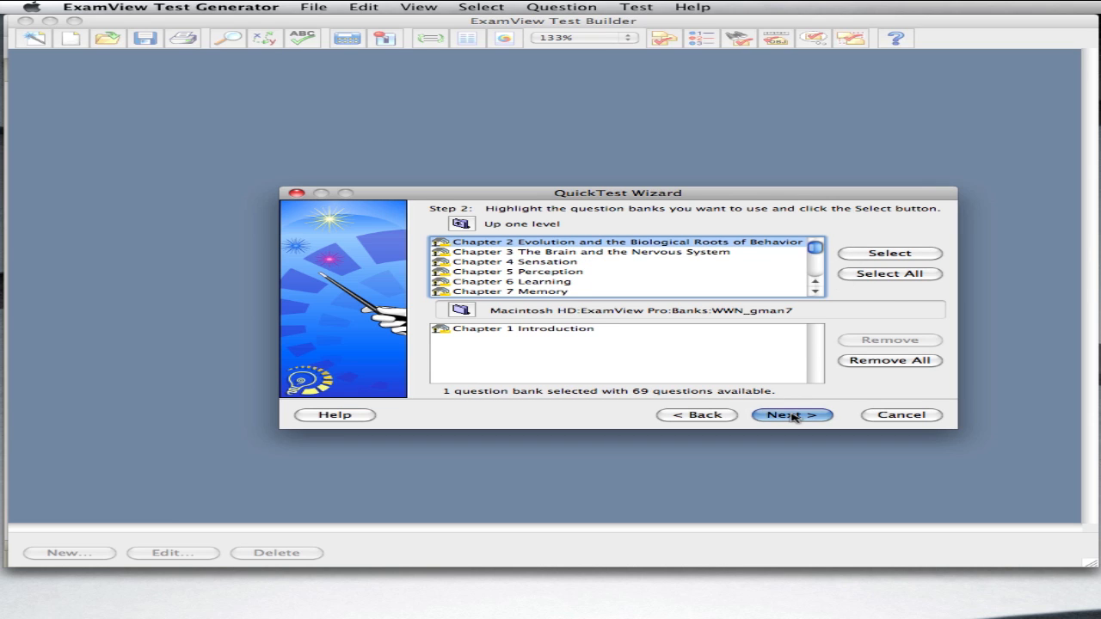
Step: Request 20 multiple-choice questions and finish creating the test
left_click(791, 415)
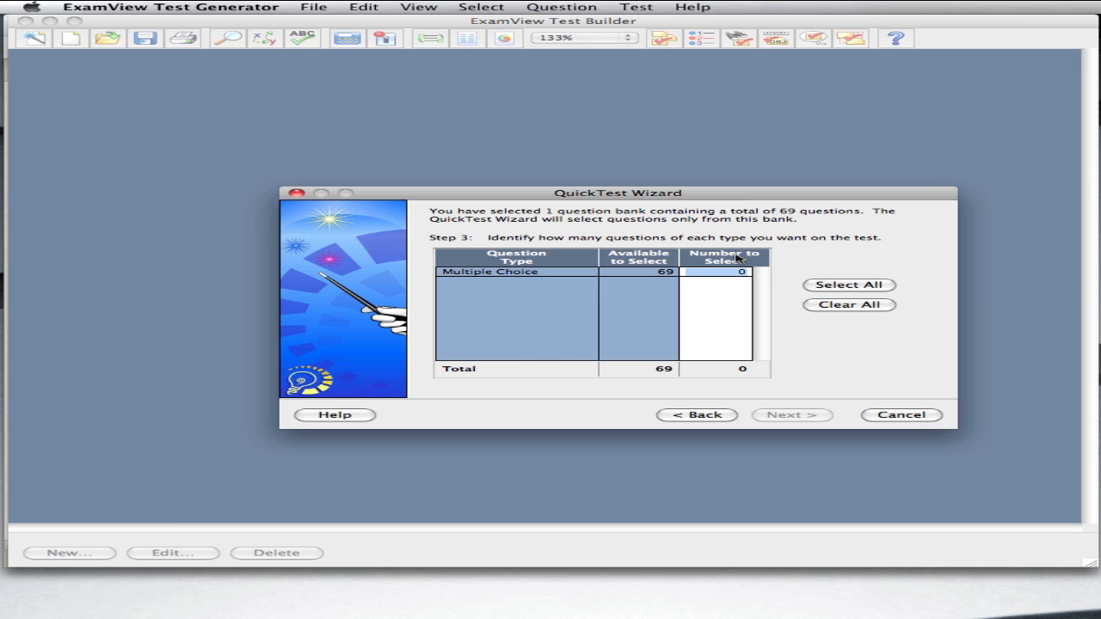
type("20")
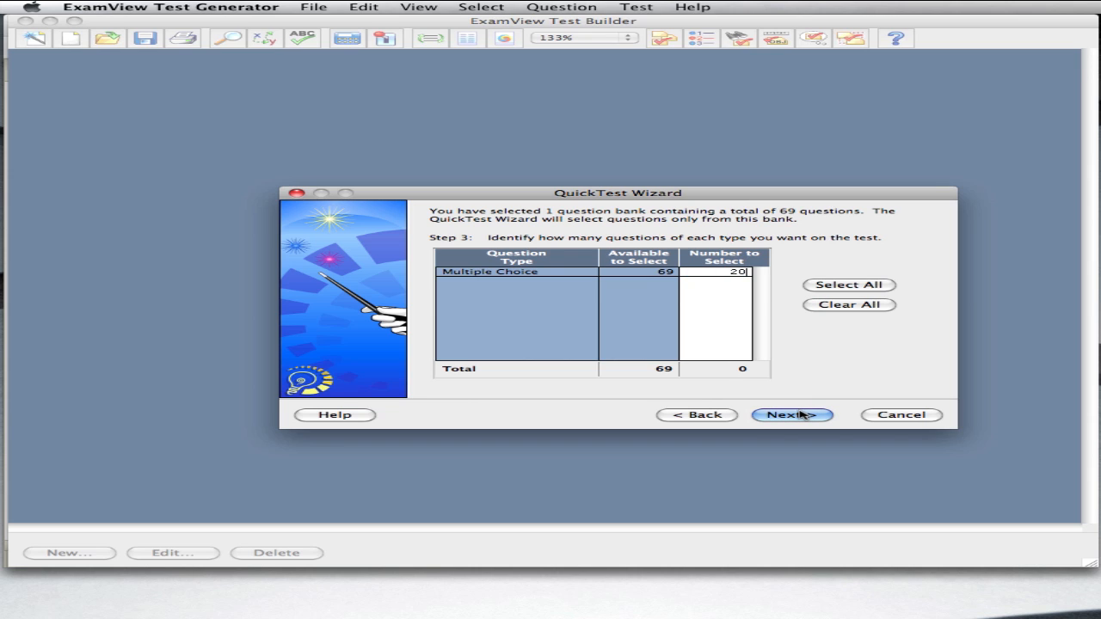
left_click(789, 415)
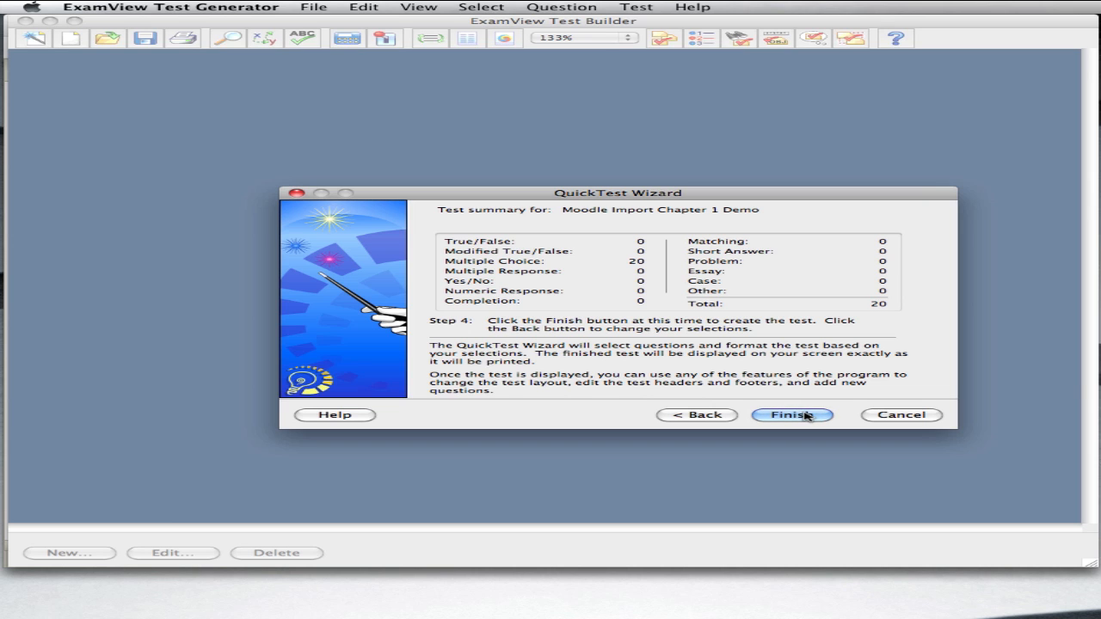
left_click(791, 415)
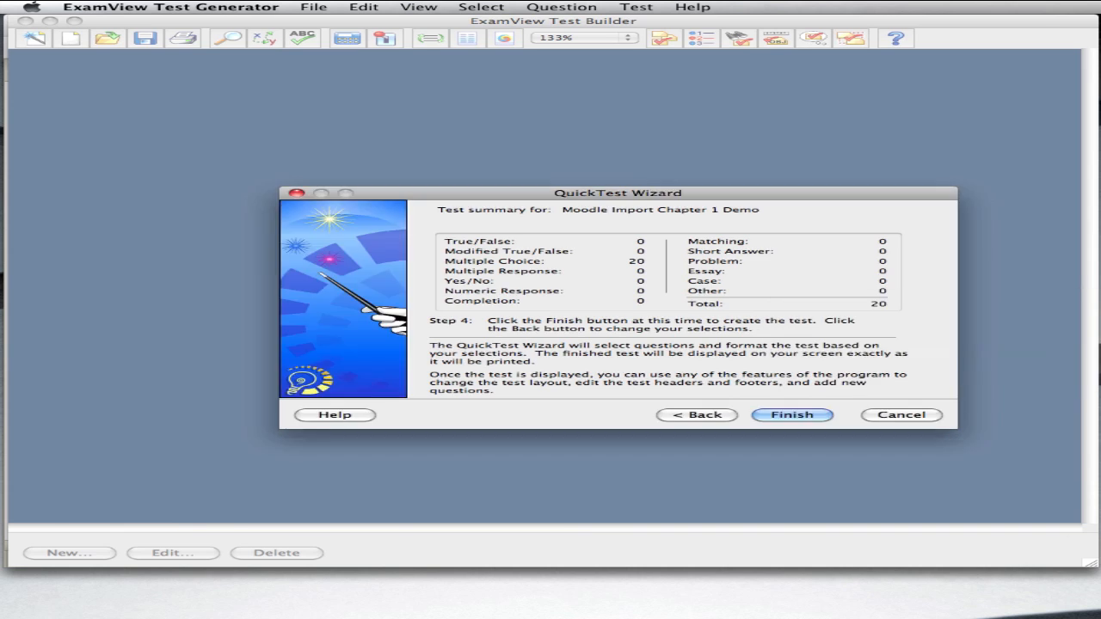
left_click(791, 415)
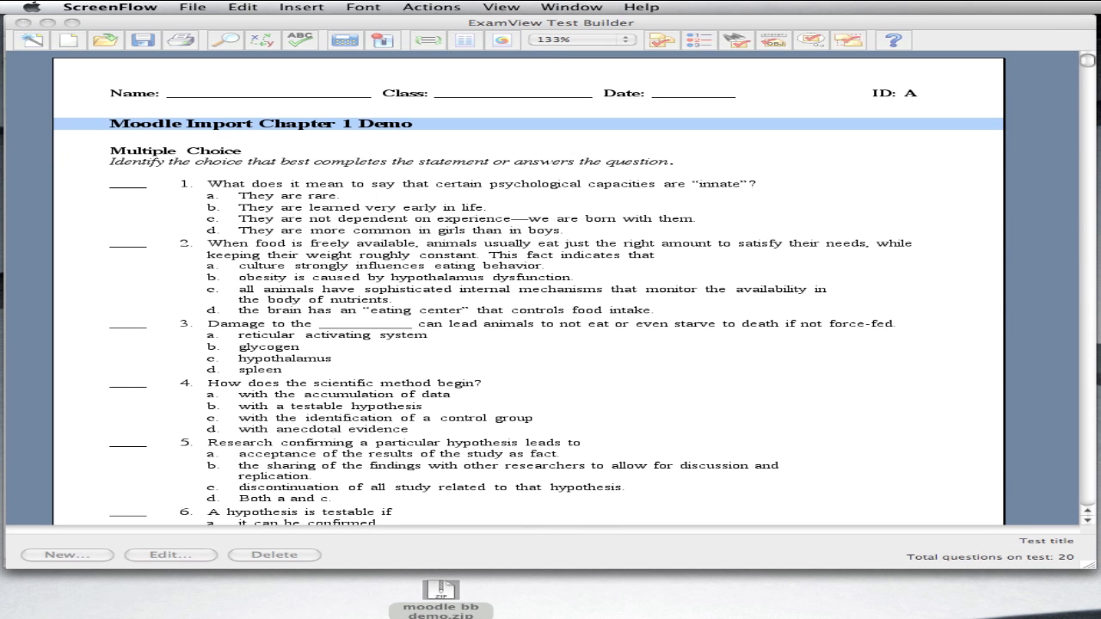
mouse_move(360, 79)
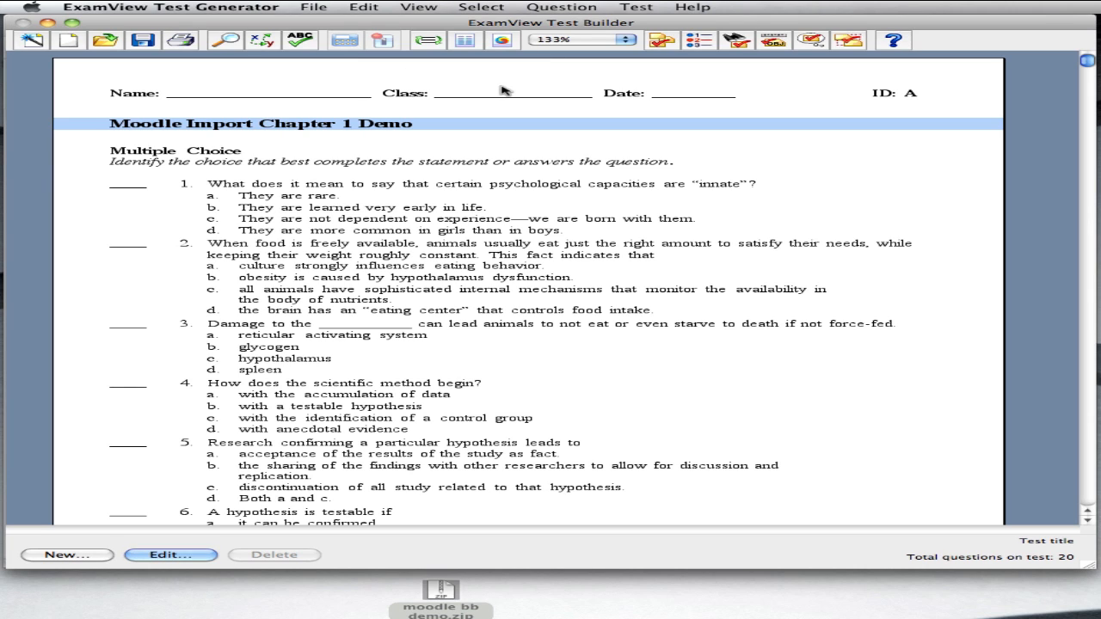
Step: Open question 1, on innate psychological capacities, in the Multiple Choice editor
left_click(473, 207)
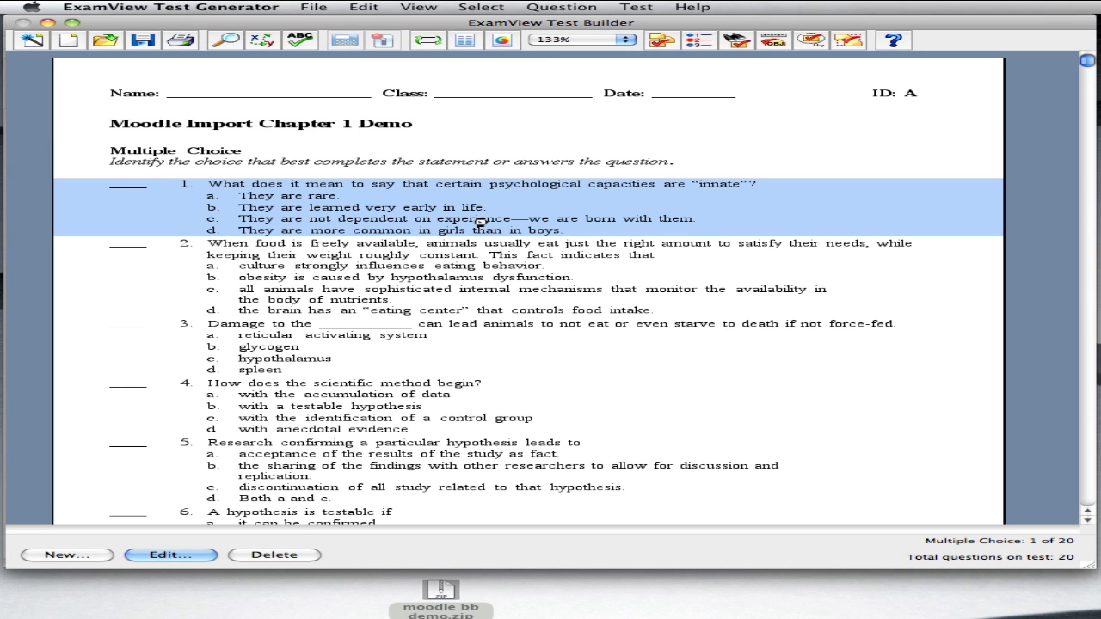
left_click(171, 554)
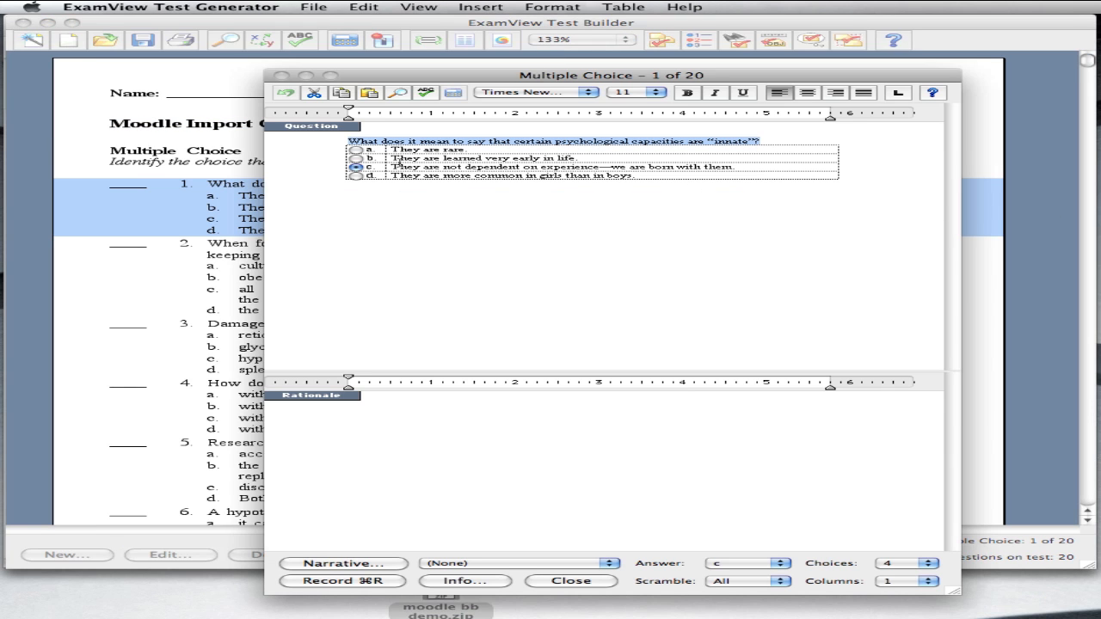
left_click_drag(348, 141, 486, 157)
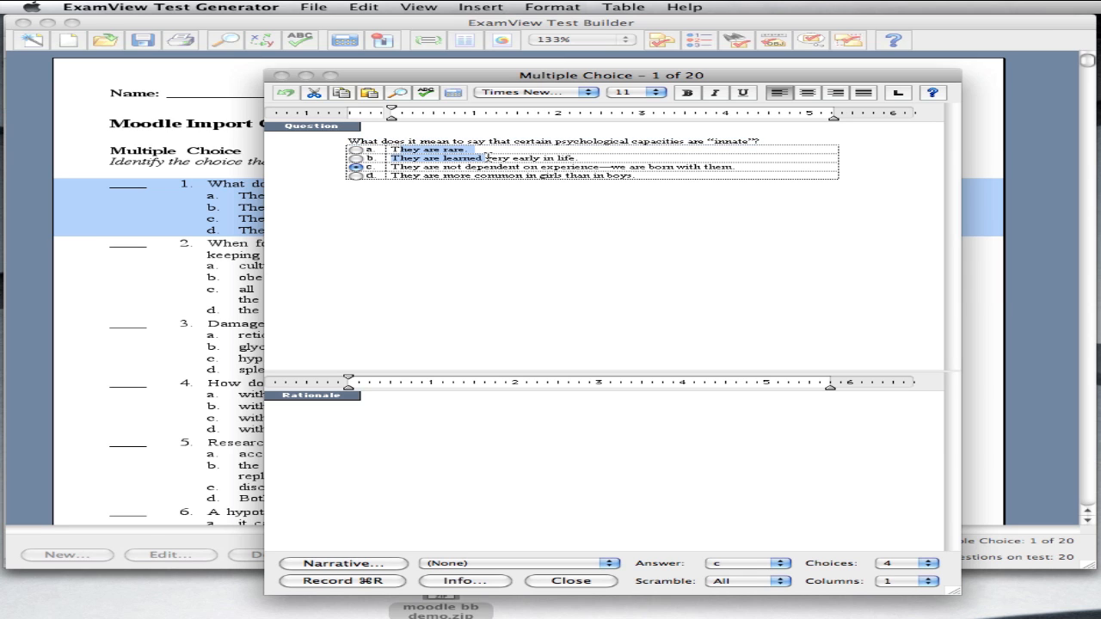
mouse_move(368, 116)
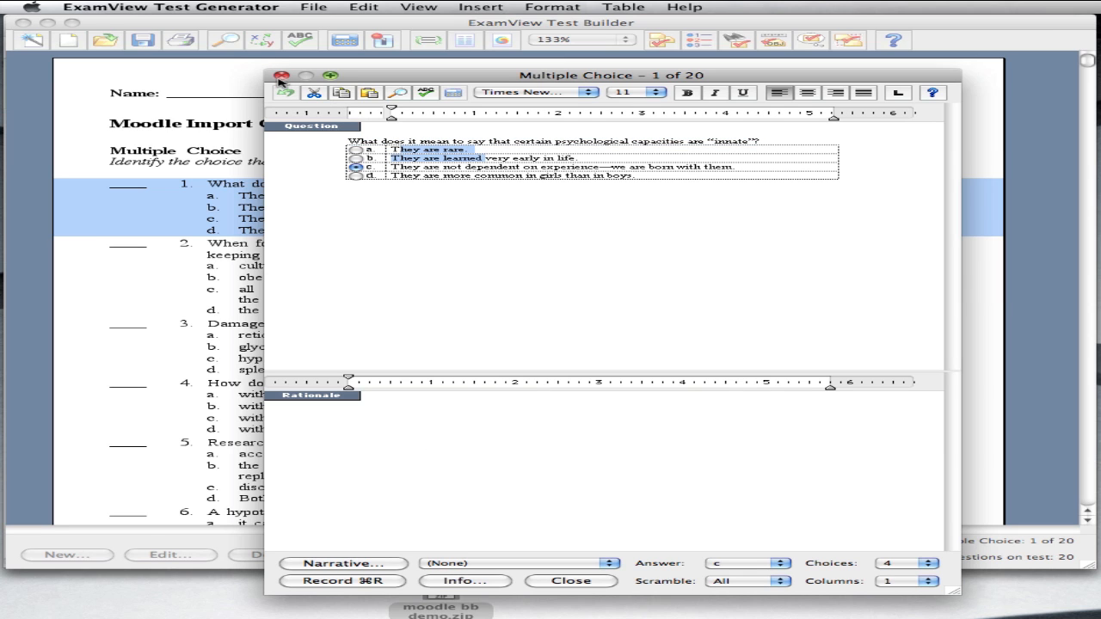
Step: Close the editor, add then remove the Chapter 1 Introduction bank, cancel, and browse the Question menu
left_click(570, 580)
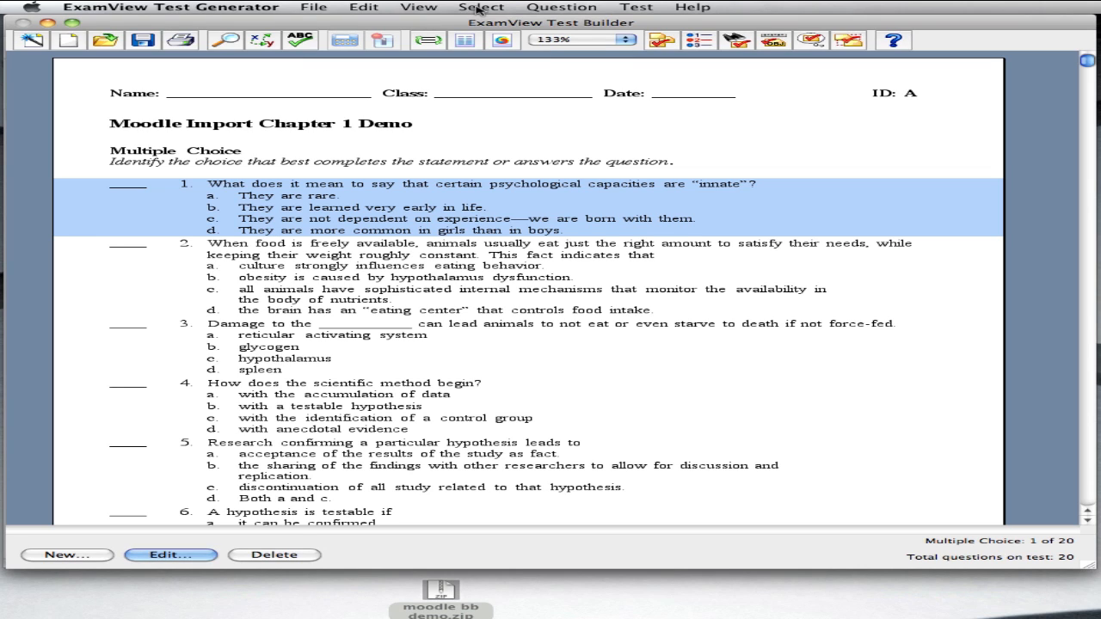
left_click(482, 6)
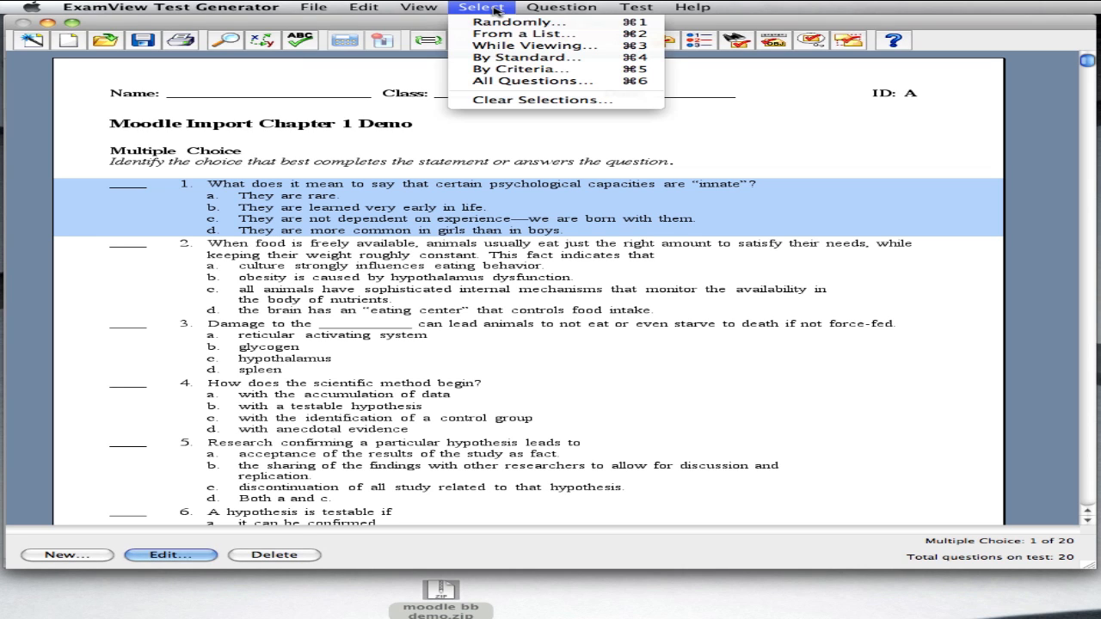
mouse_move(534, 45)
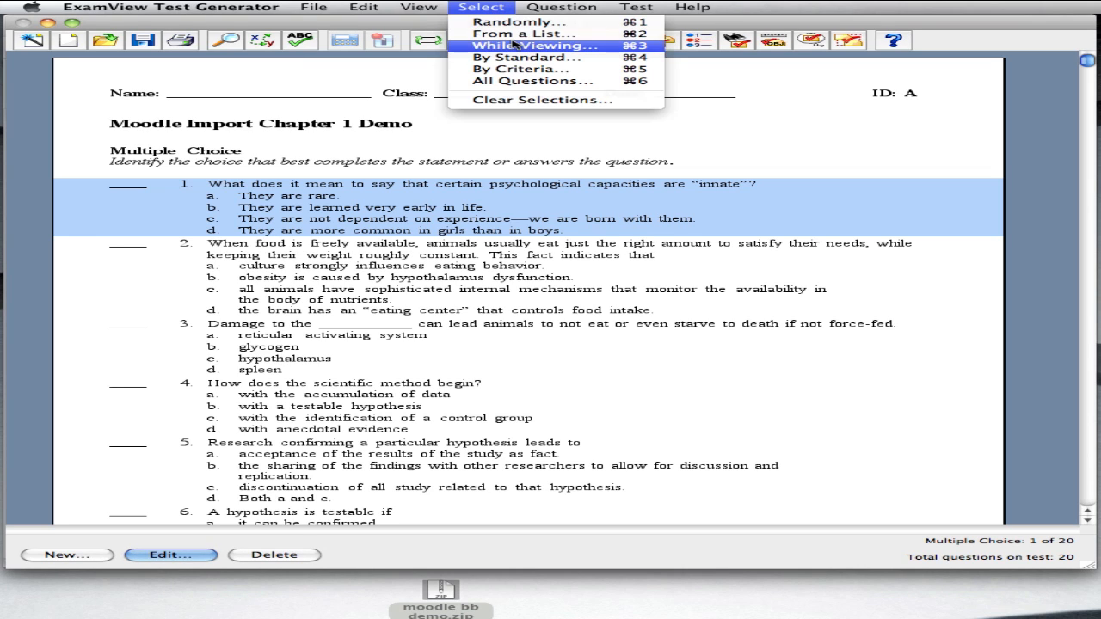
left_click(536, 46)
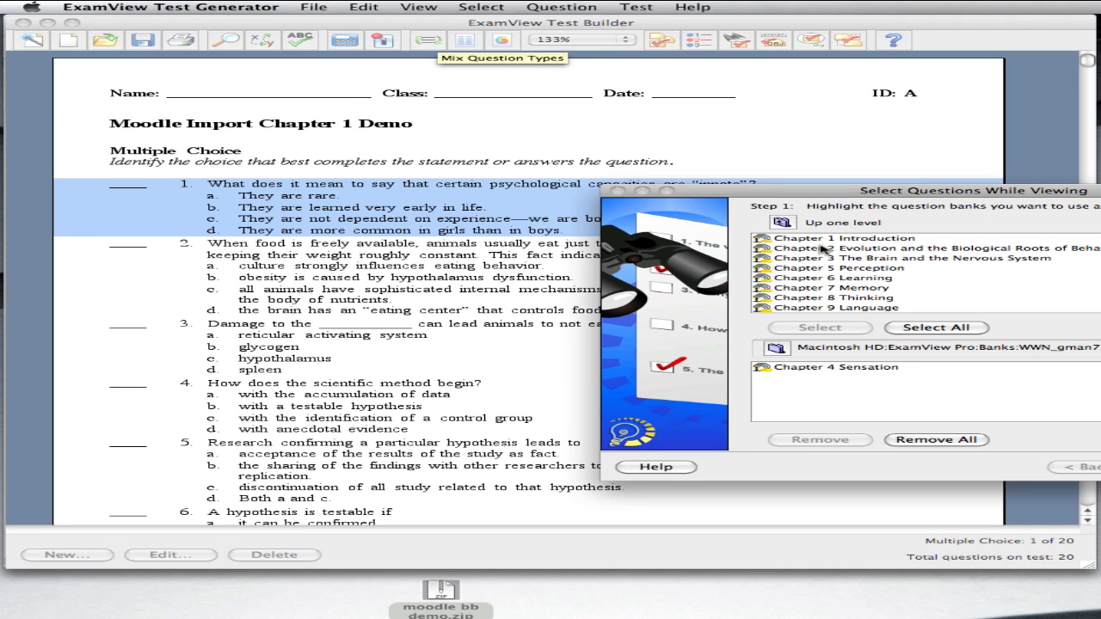
left_click(818, 327)
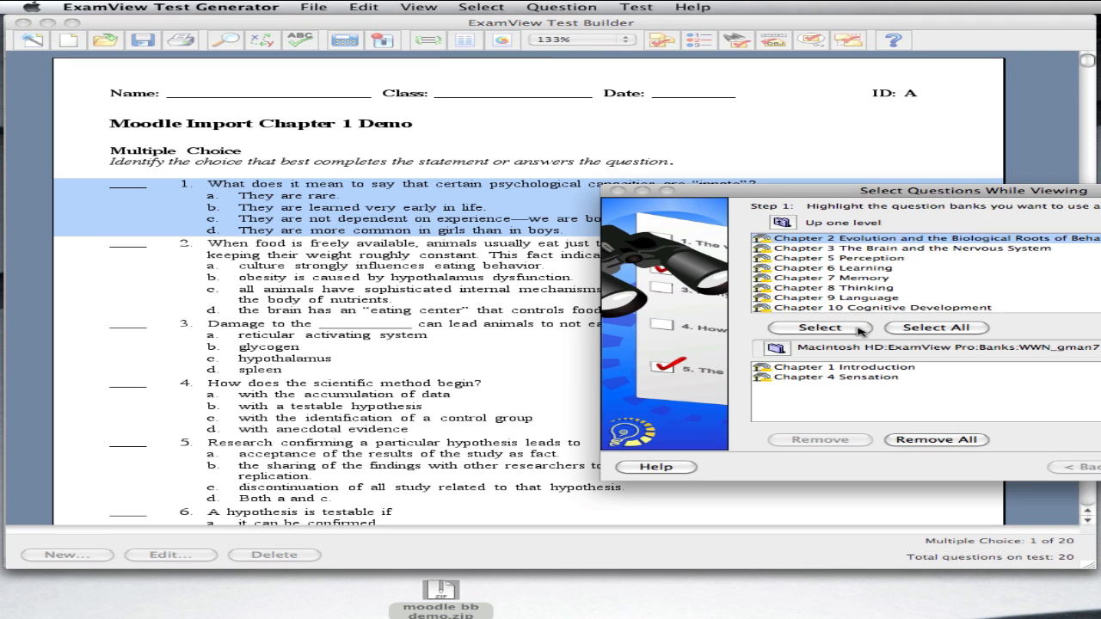
left_click(843, 366)
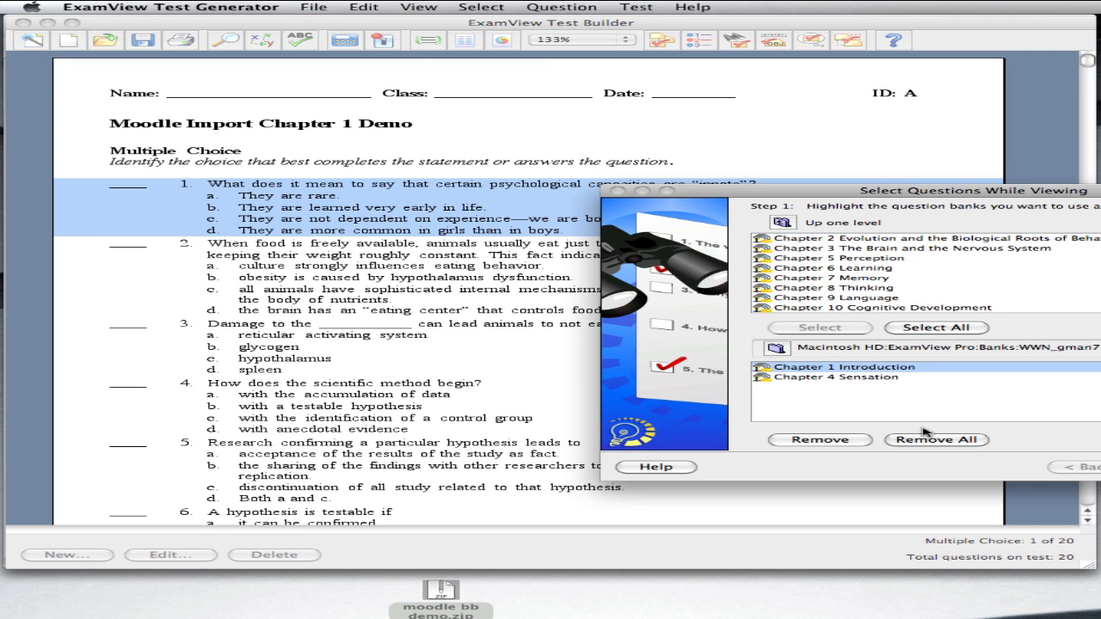
left_click(834, 377)
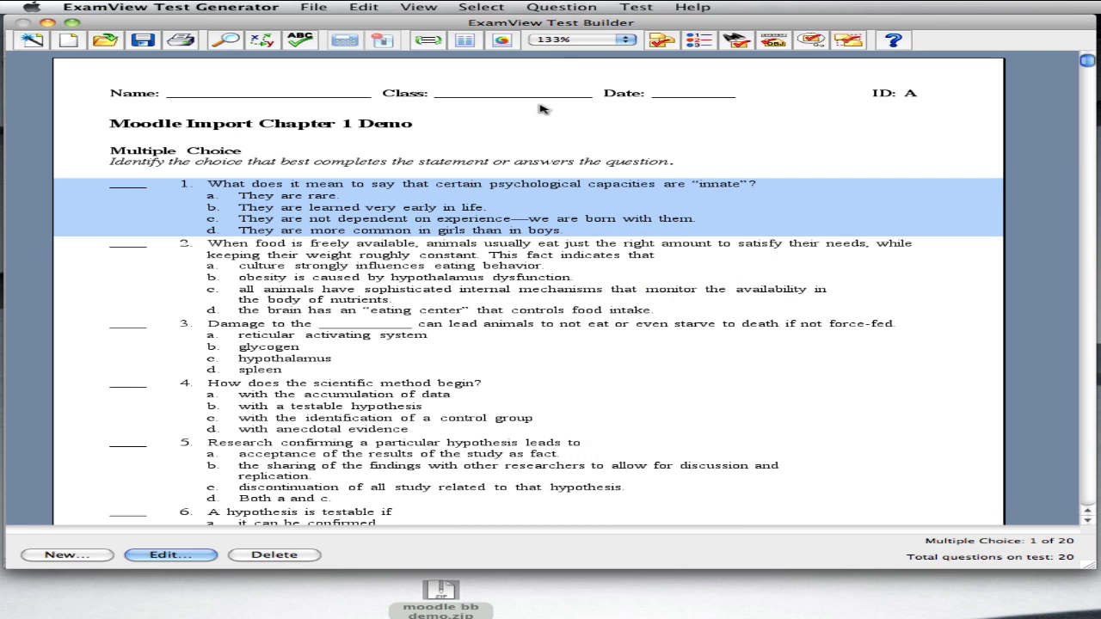
left_click(561, 7)
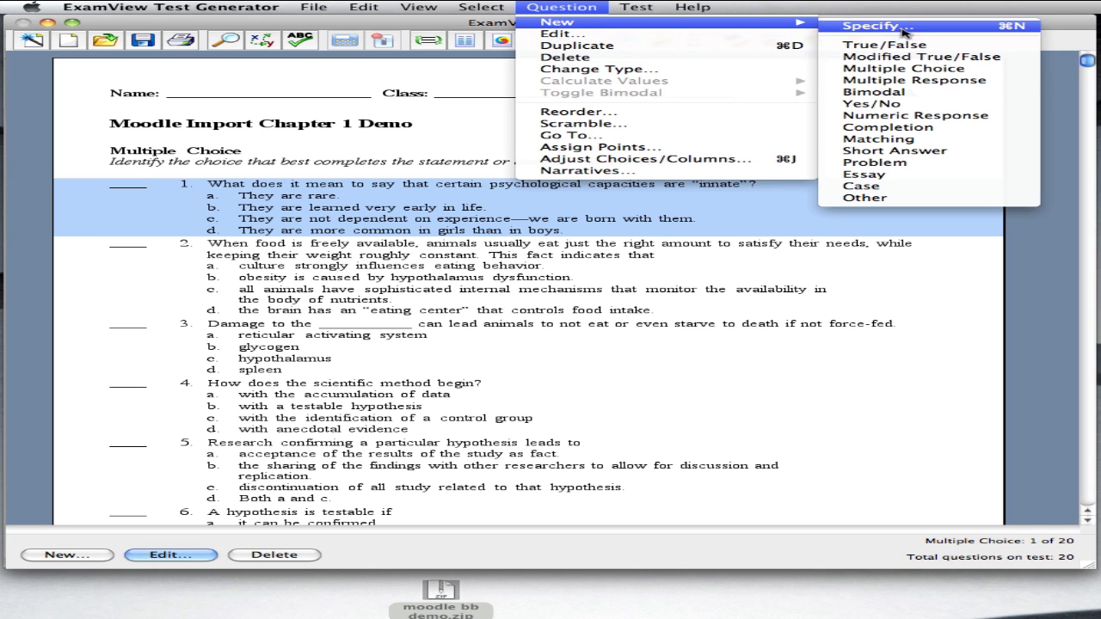
mouse_move(875, 243)
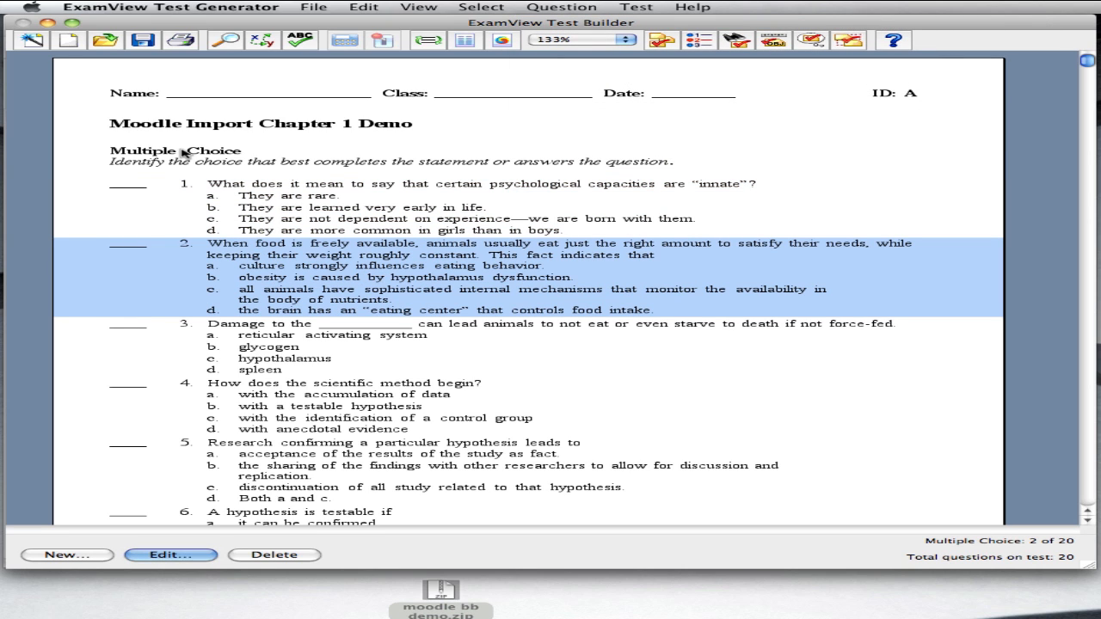
mouse_move(302, 6)
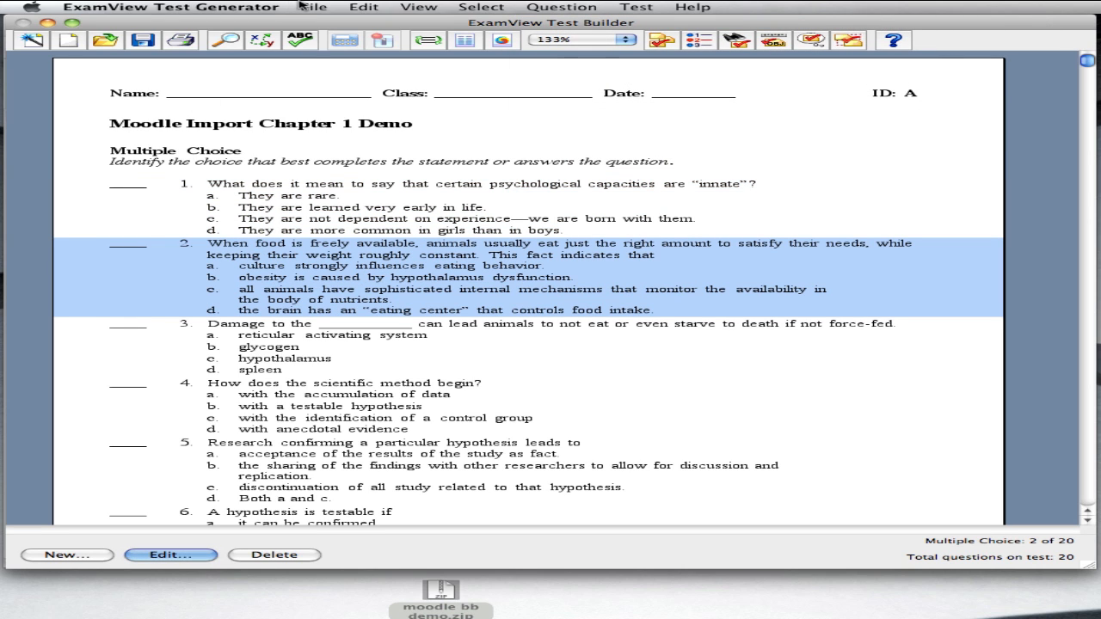
Step: Export to Blackboard 6.0–7.0 as demo moodle.zip on the Desktop with pool name and description
left_click(313, 7)
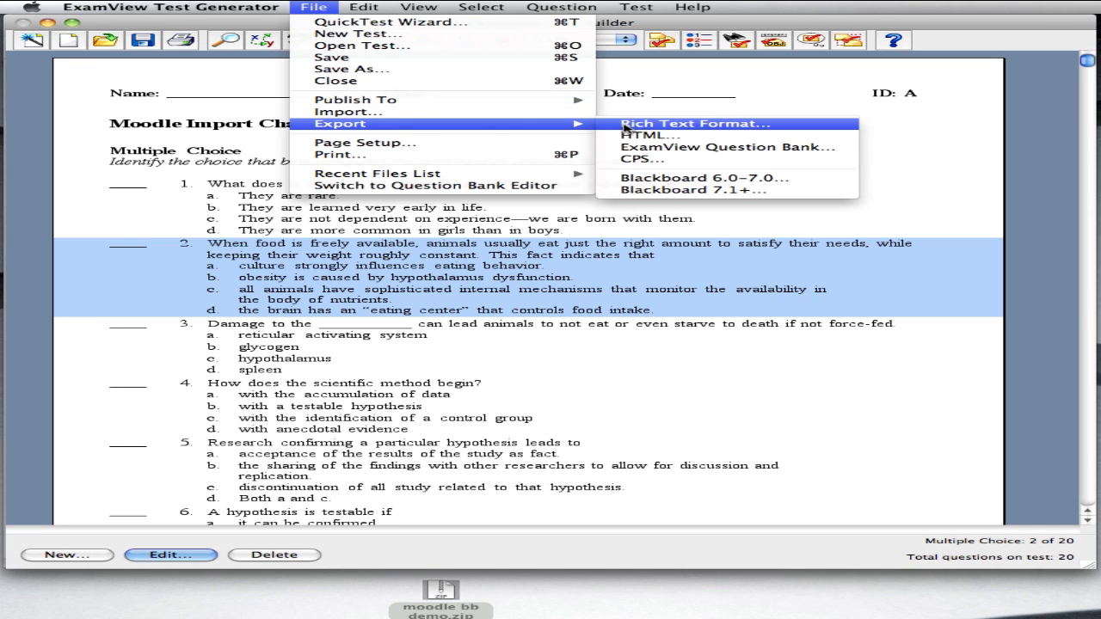
mouse_move(628, 131)
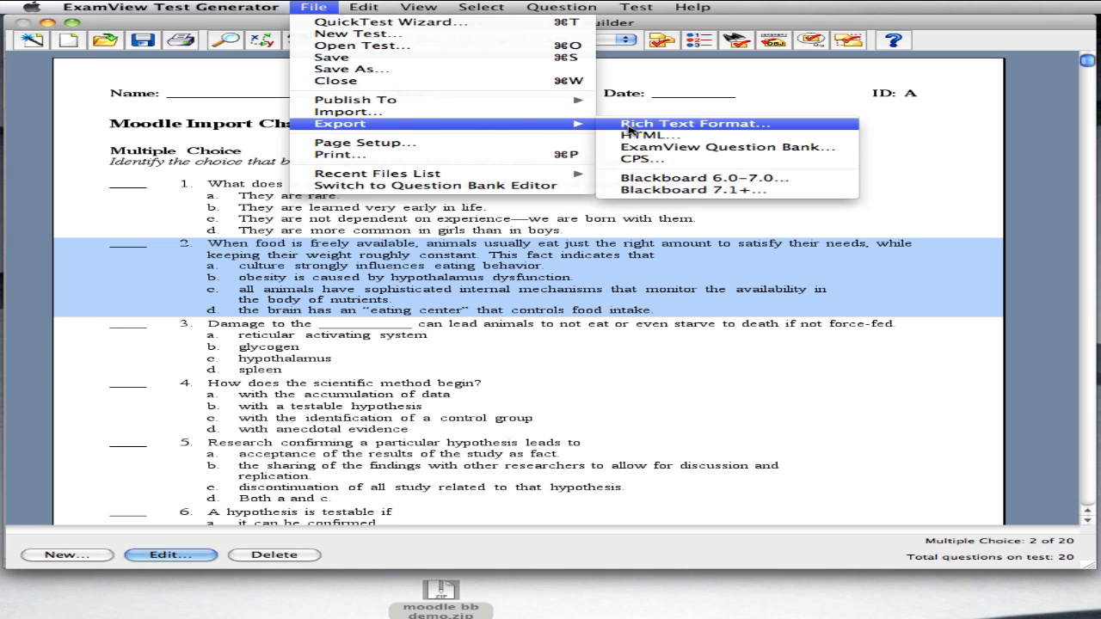
mouse_move(655, 190)
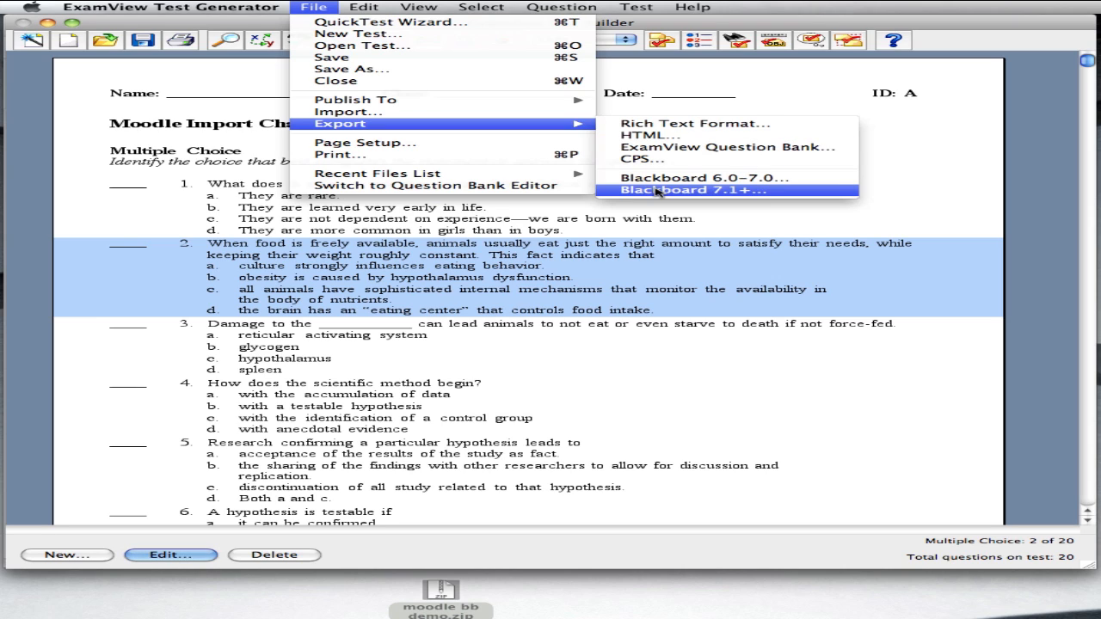
mouse_move(662, 178)
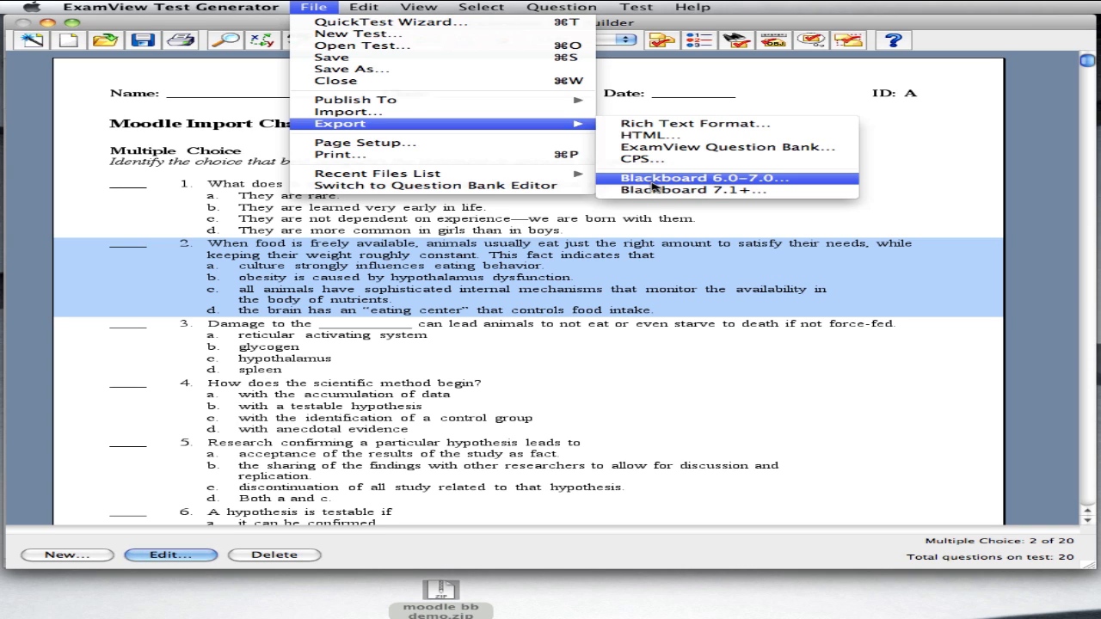
mouse_move(697, 181)
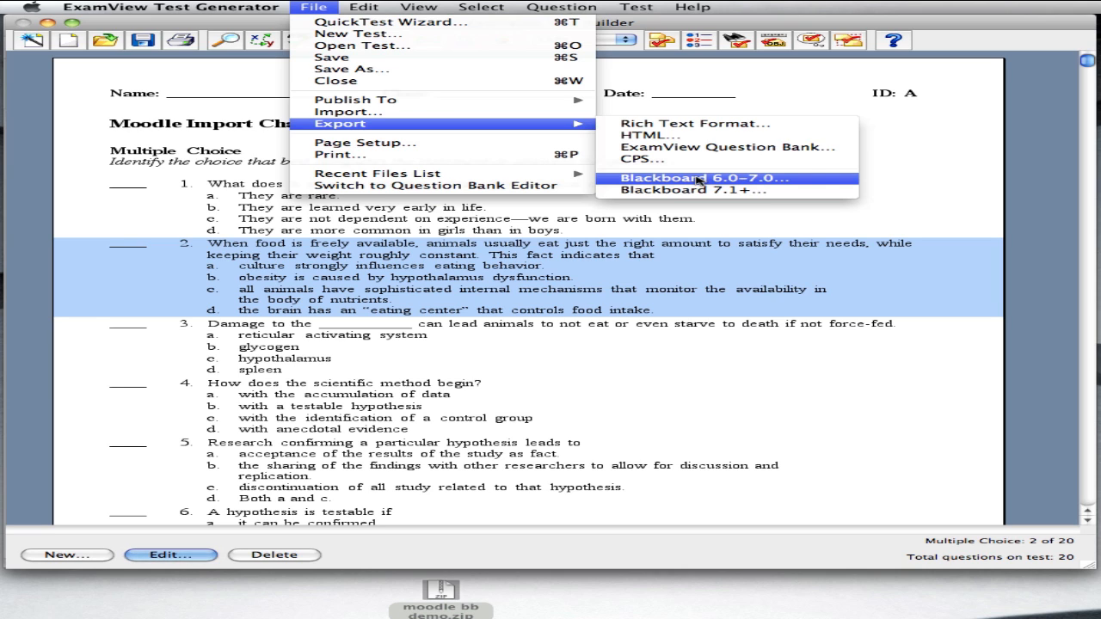
left_click(695, 178)
type("demo moodle.zip")
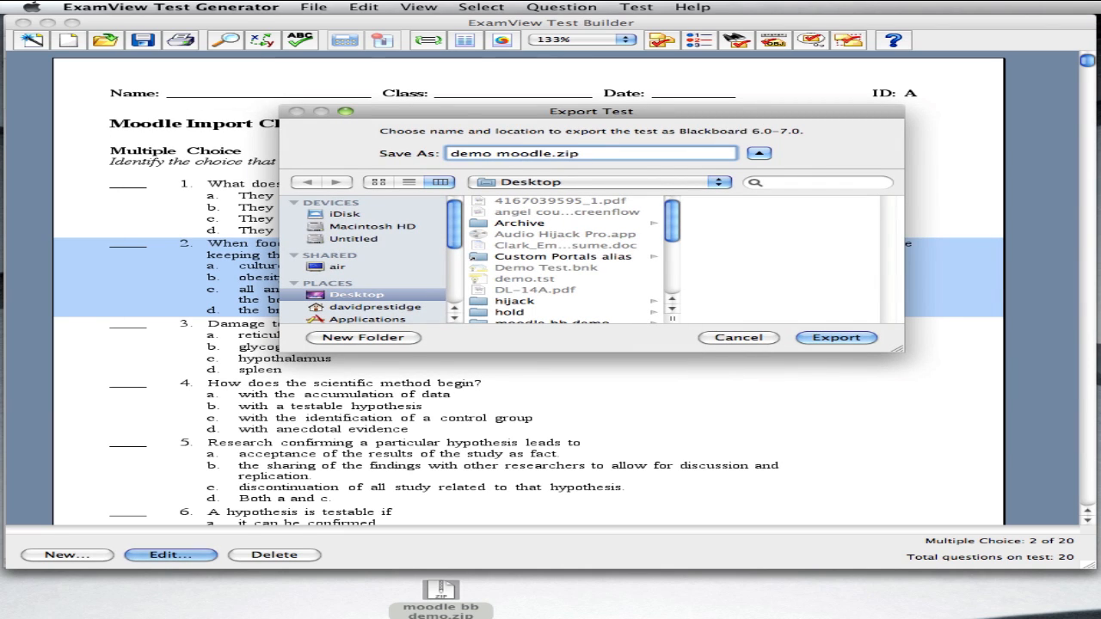
left_click(834, 336)
type("d")
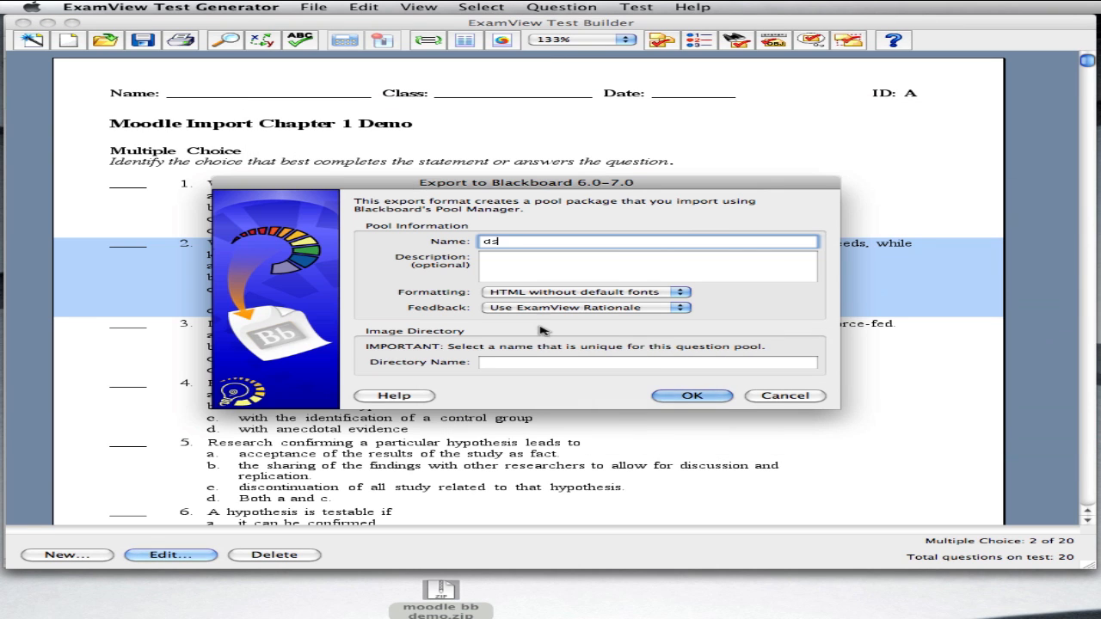
type("sdsd")
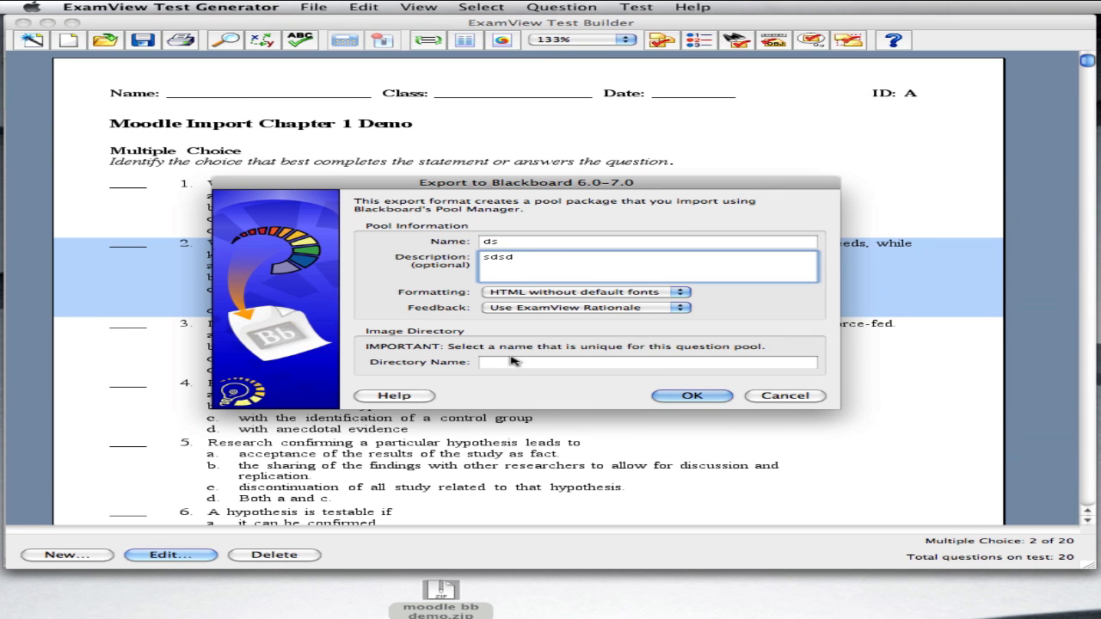
type("anyt")
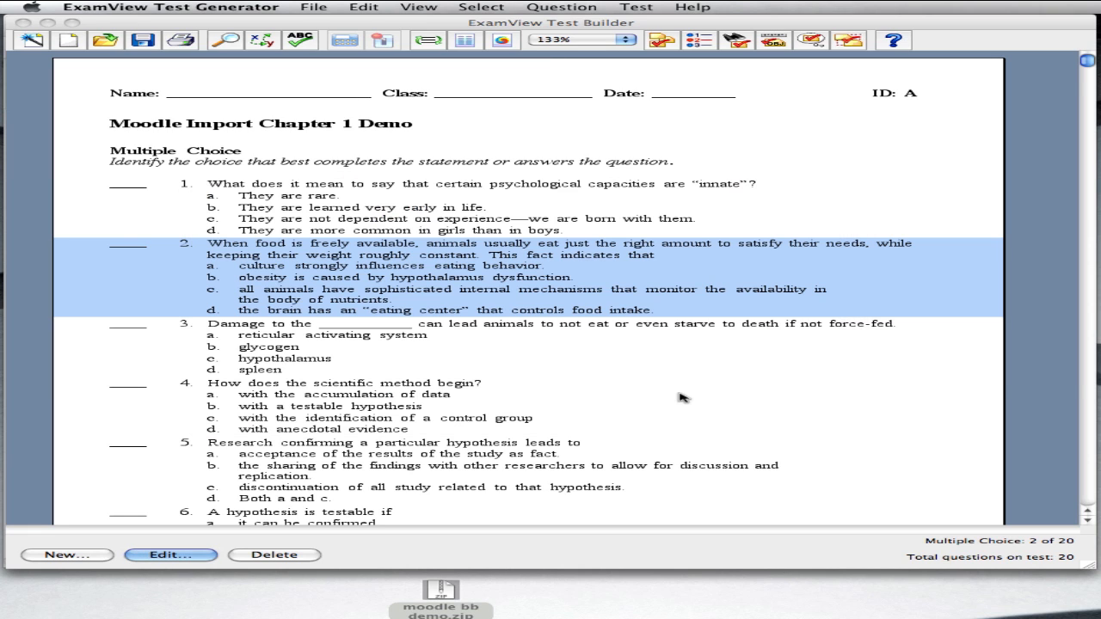
mouse_move(725, 364)
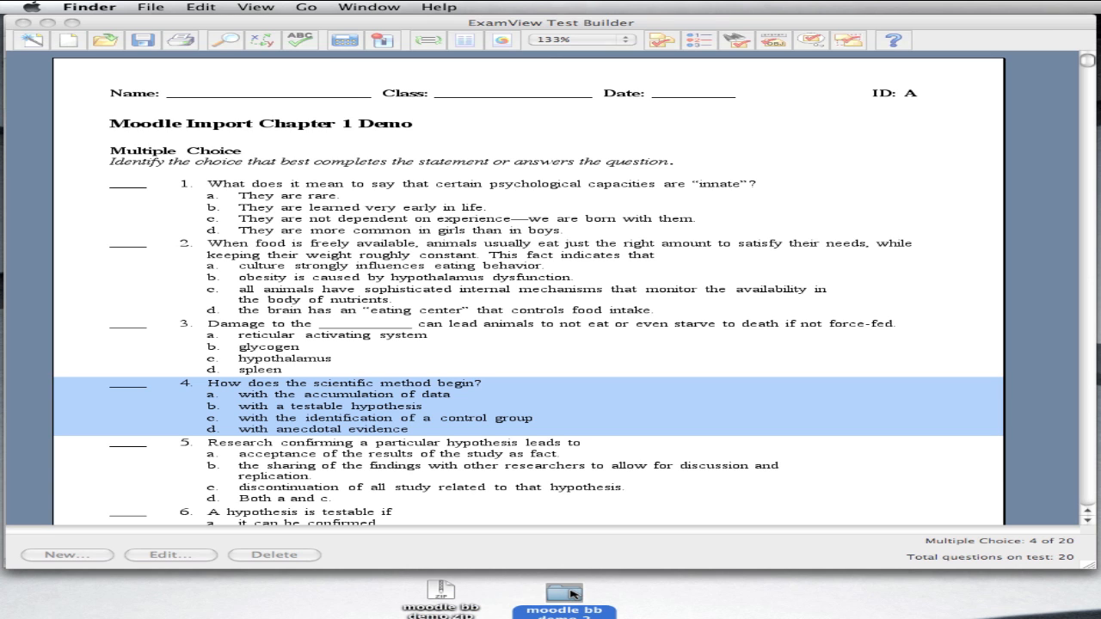
Step: Unzip moodle bb demo.zip on the Desktop into a moodle bb demo 2 folder
double_click(566, 593)
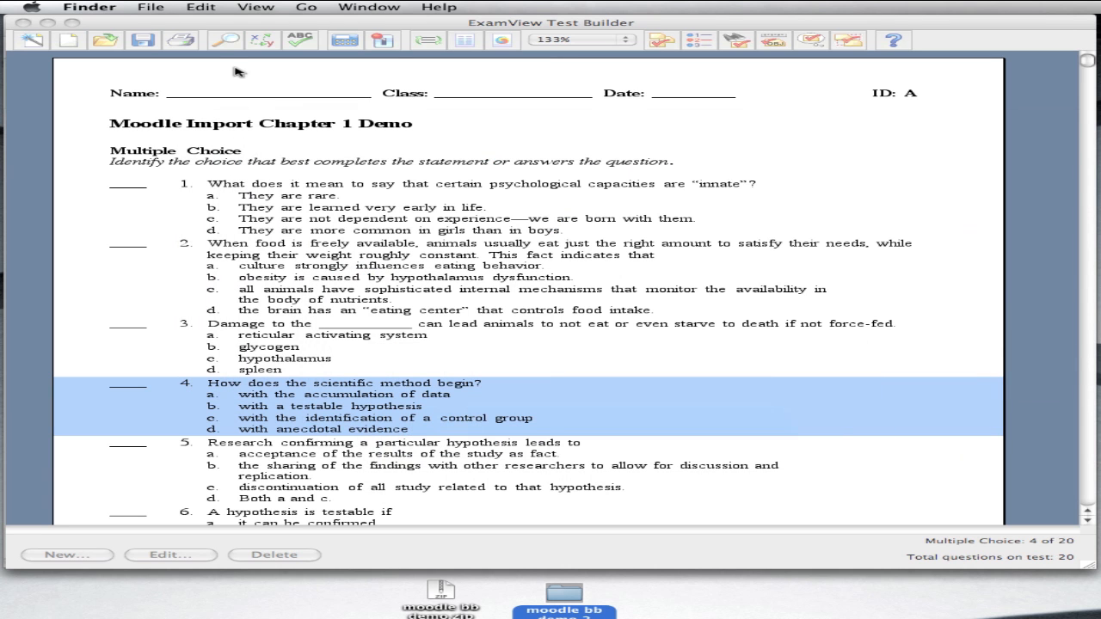
mouse_move(93, 26)
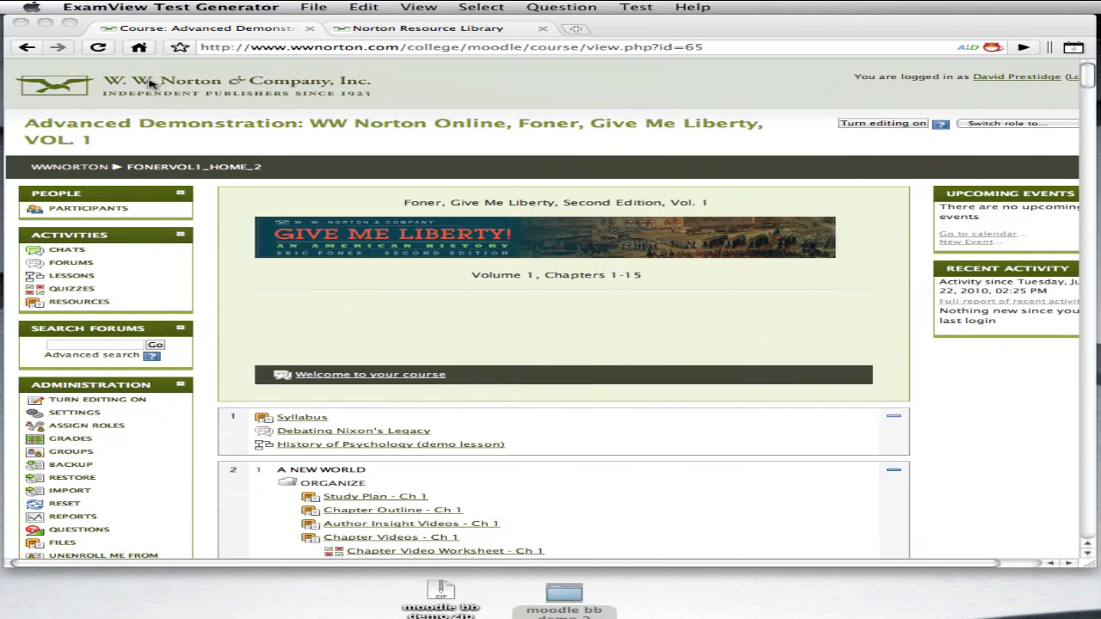
mouse_move(112, 406)
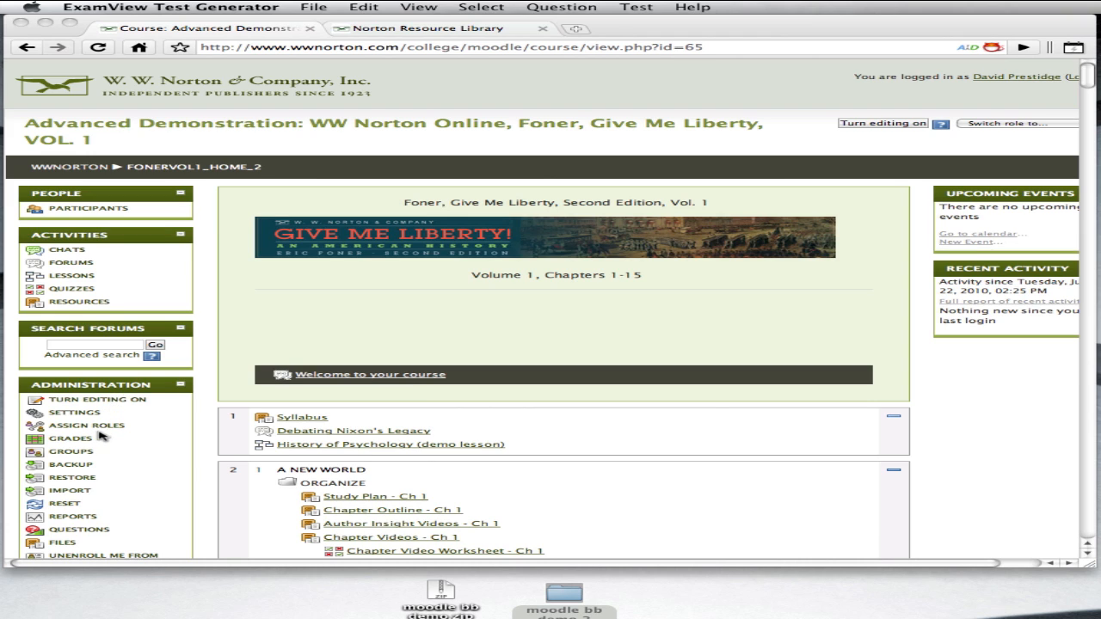
mouse_move(1093, 82)
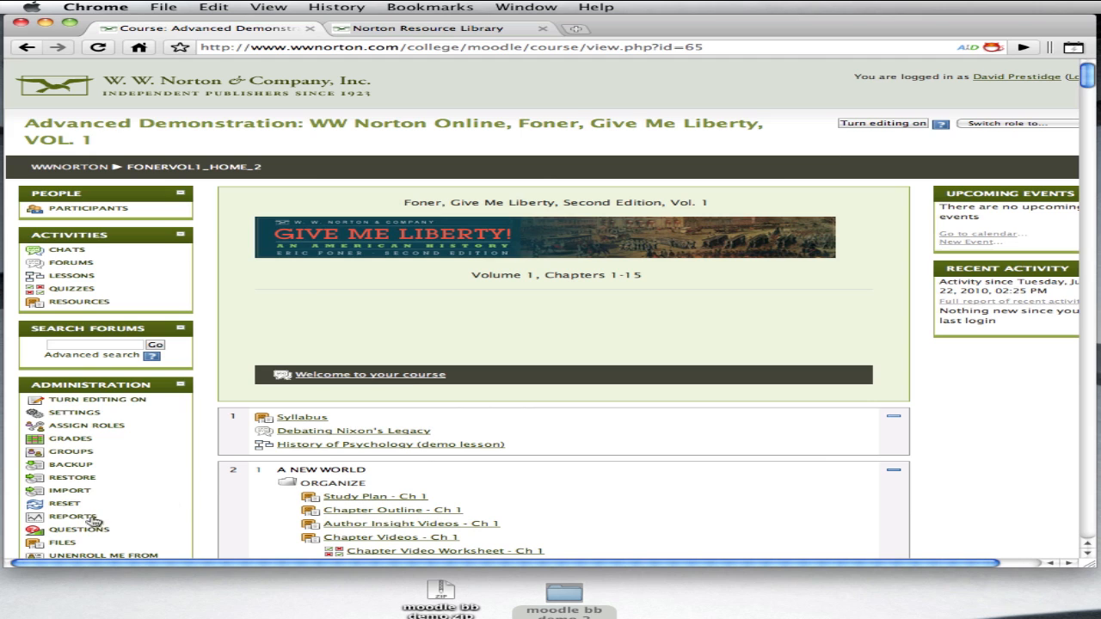
Step: Bring the Moodle browser forward, open the course question bank, and go to Import
left_click(79, 530)
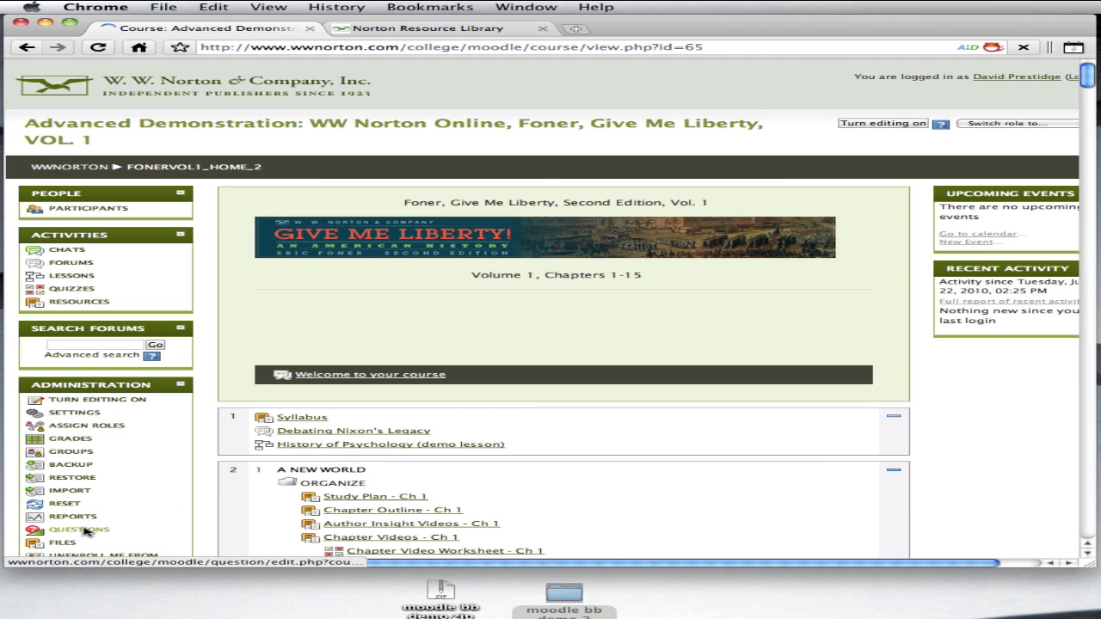
left_click(79, 529)
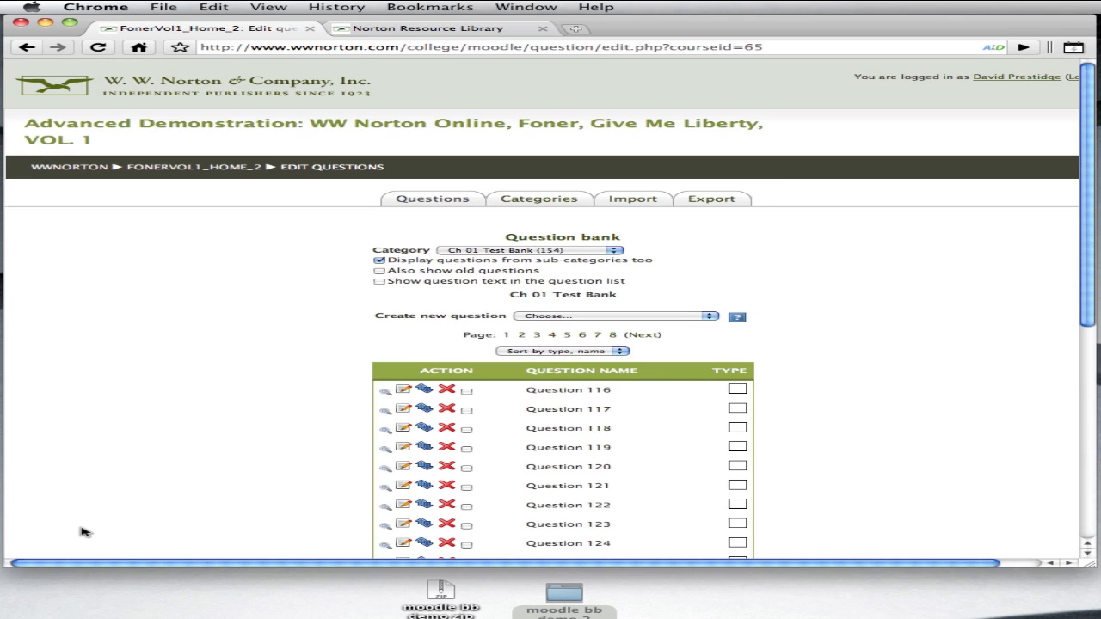
mouse_move(646, 227)
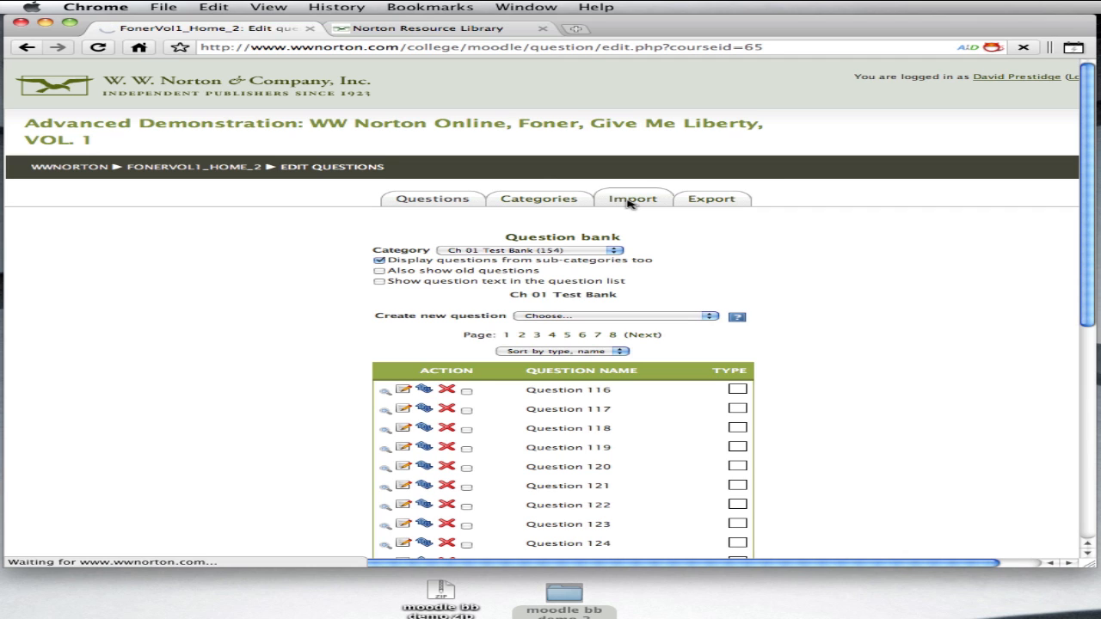
left_click(632, 199)
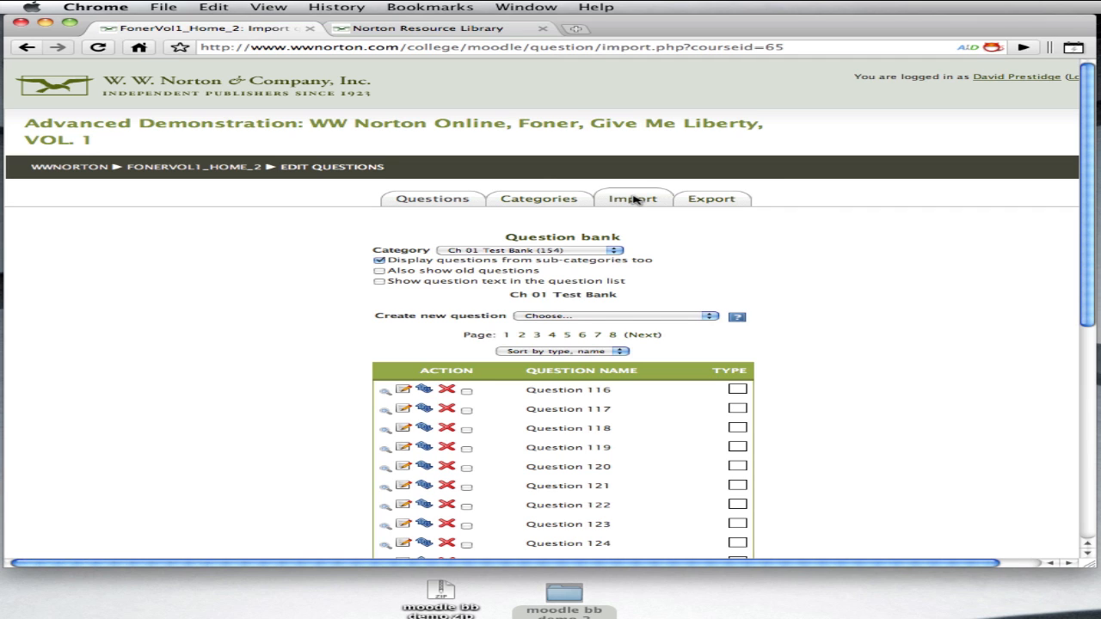
left_click(632, 199)
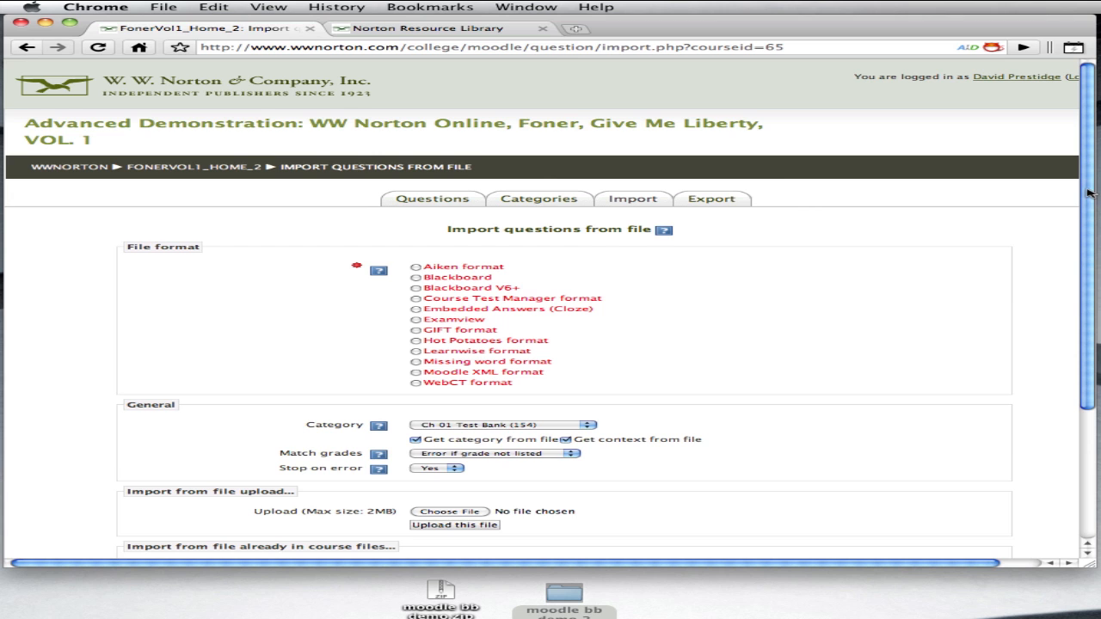
Step: Choose Blackboard format and the Moodle ExamView Imports category, then begin picking the upload file
scroll("down", 3)
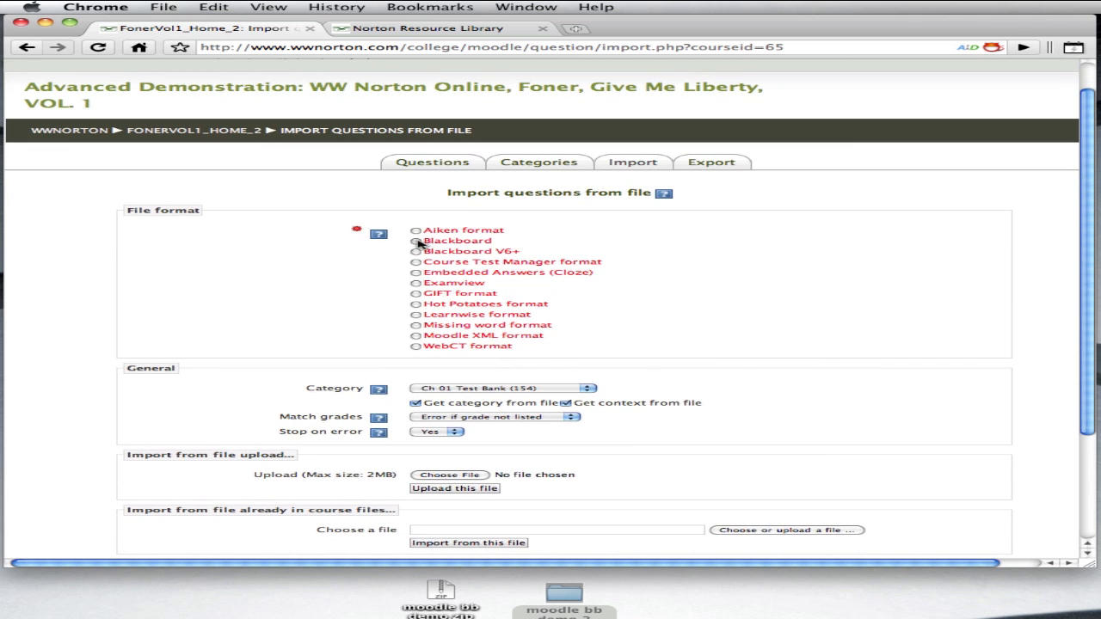
left_click(416, 241)
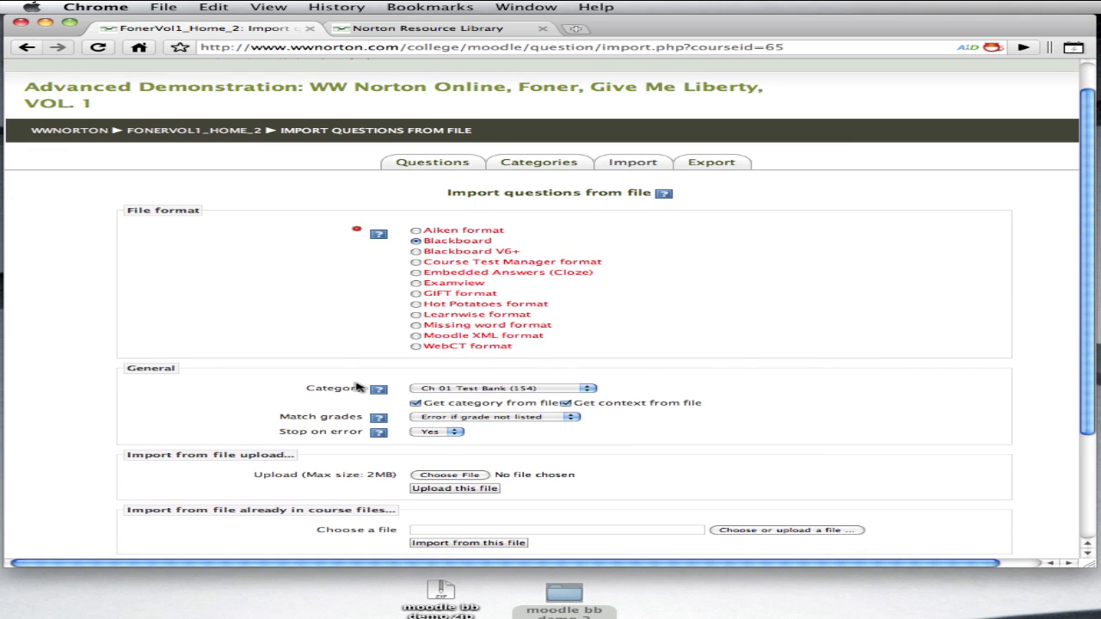
mouse_move(437, 392)
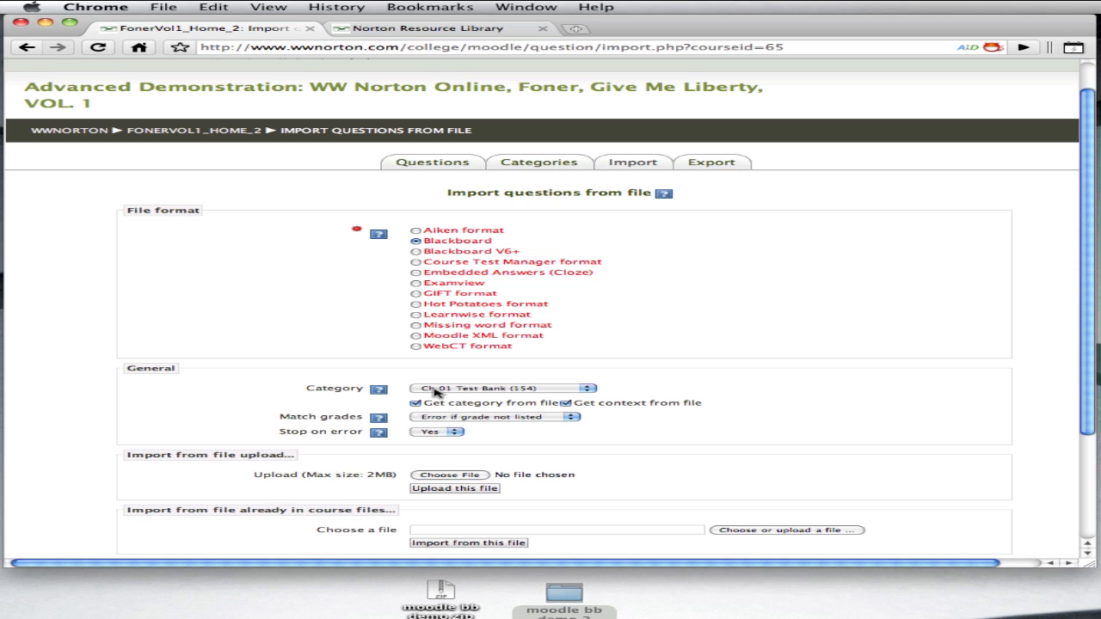
left_click(503, 388)
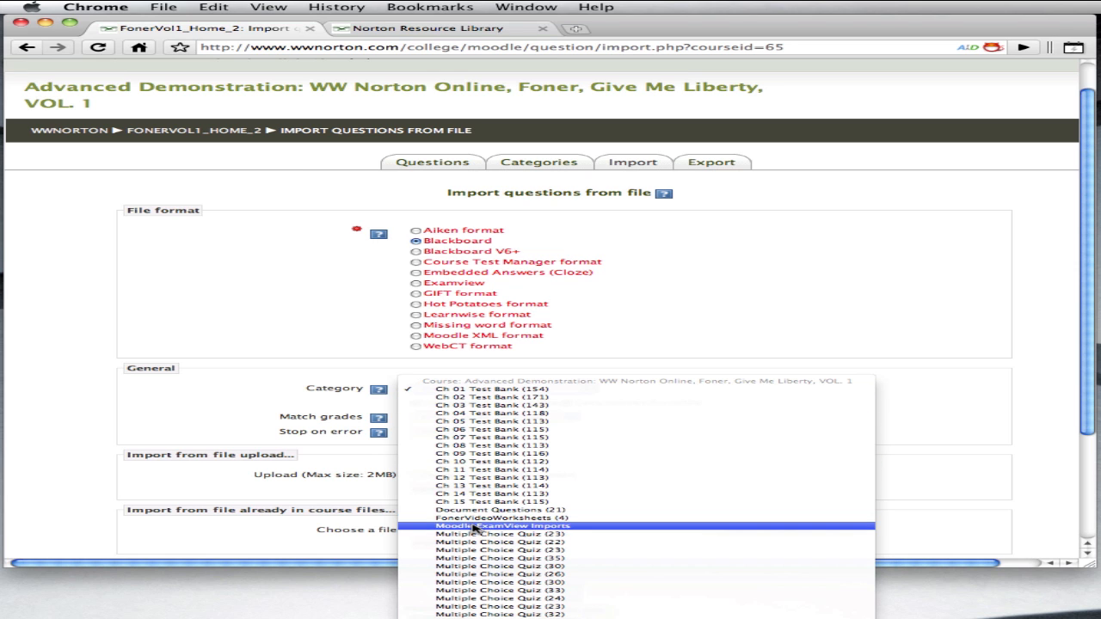
left_click(502, 526)
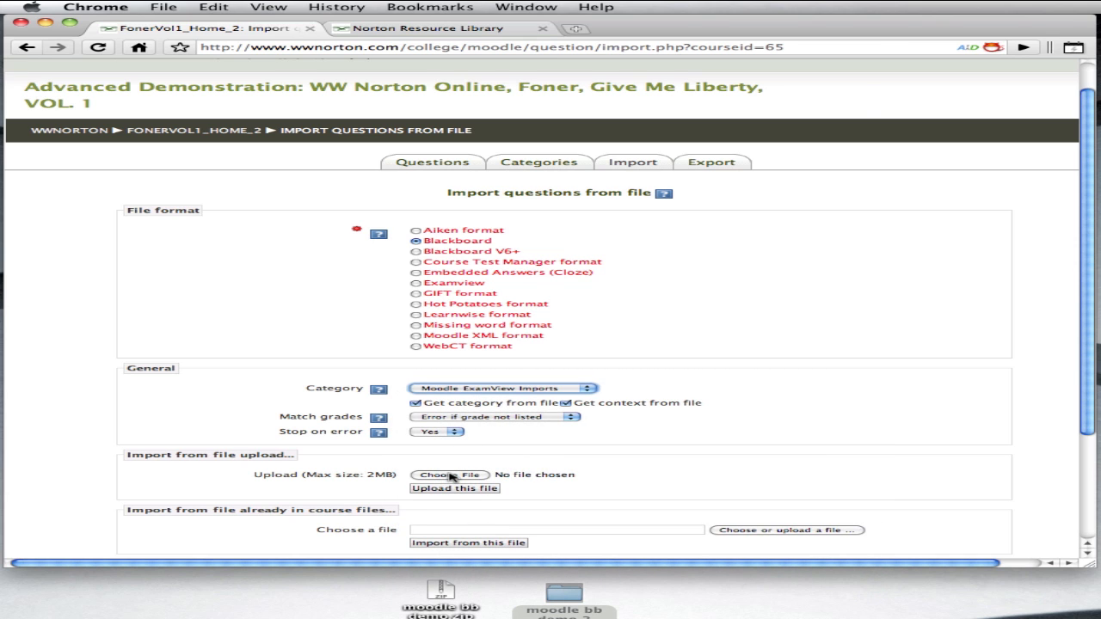
left_click(451, 475)
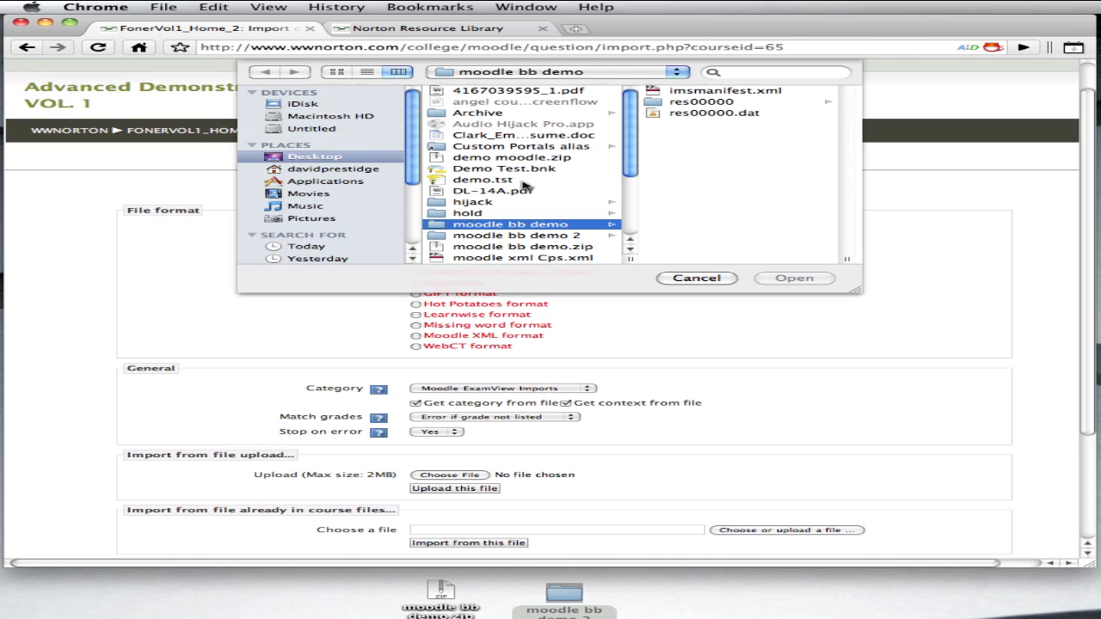
mouse_move(503, 225)
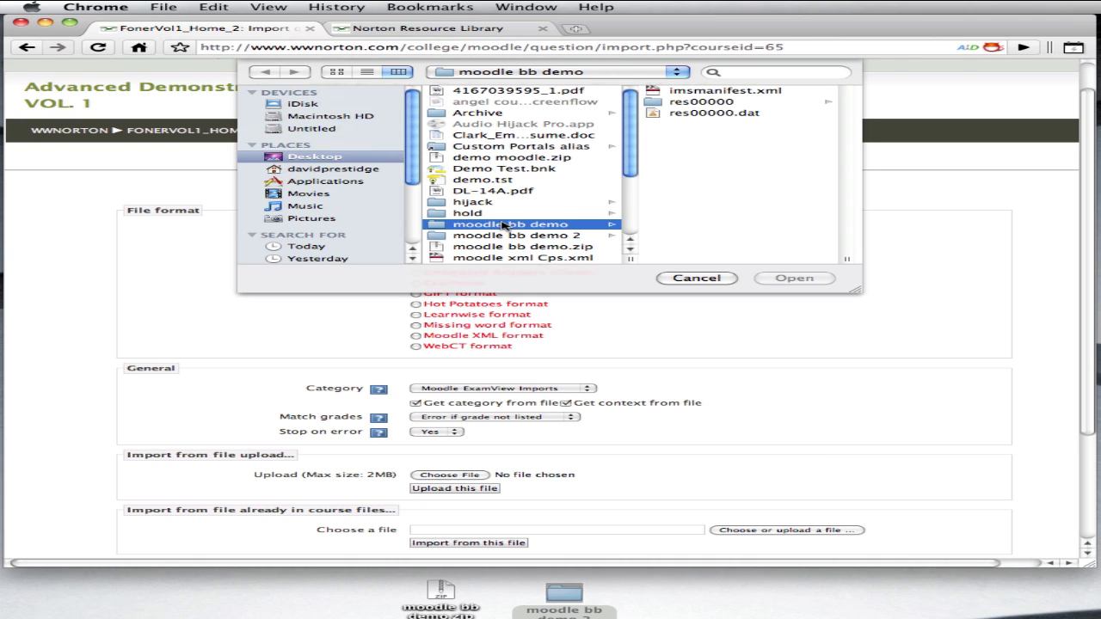
mouse_move(529, 204)
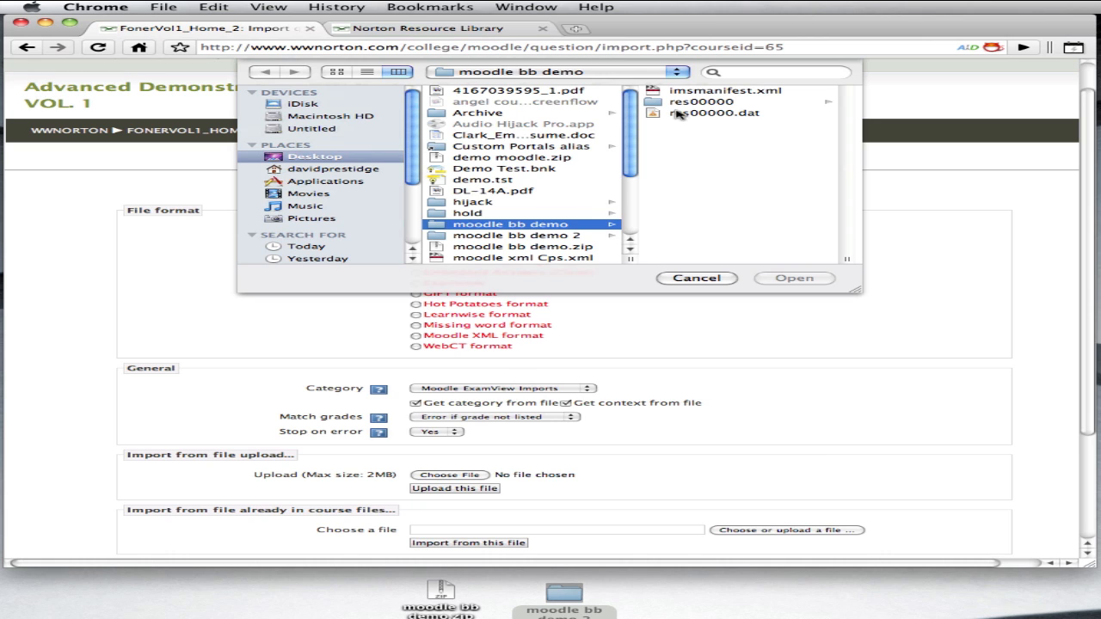
Step: Pick res00000.dat from the moodle bb demo folder and upload it
left_click(715, 112)
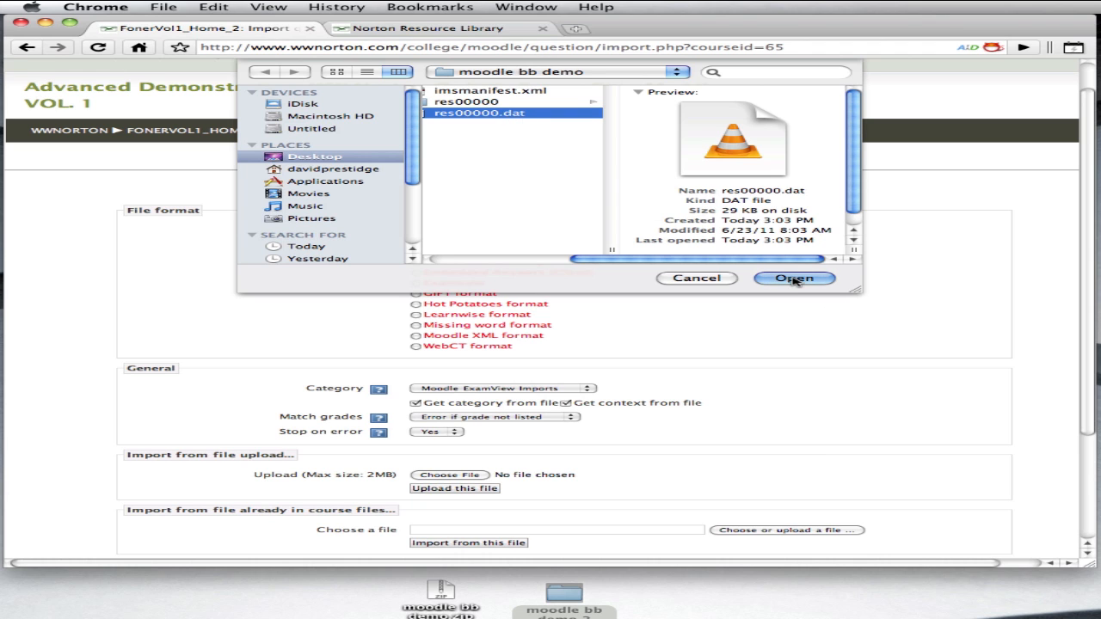
left_click(794, 278)
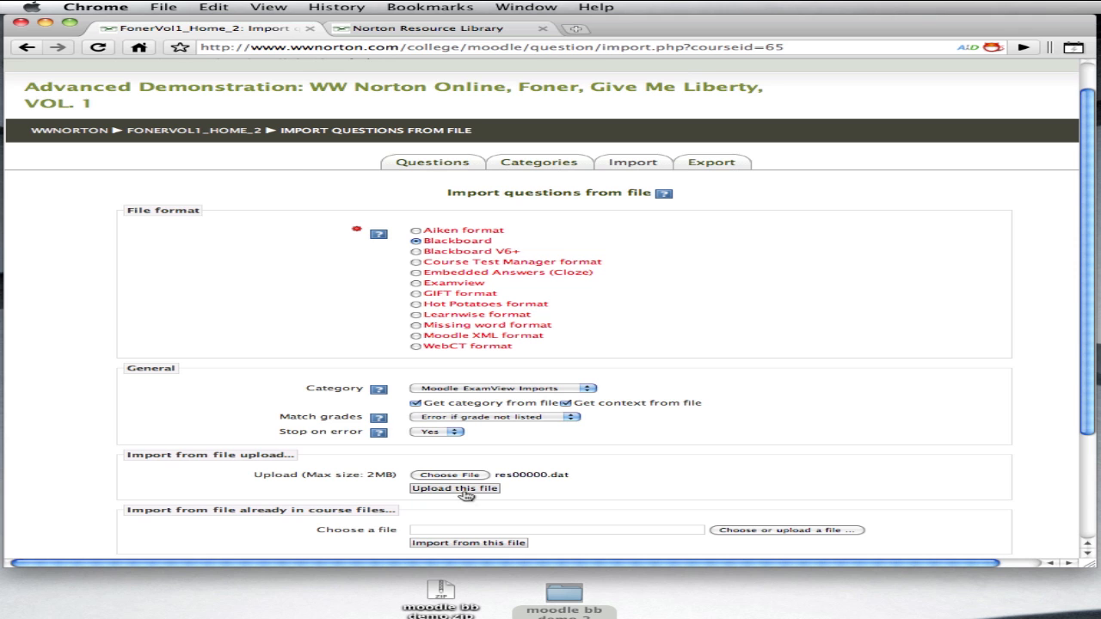
left_click(454, 488)
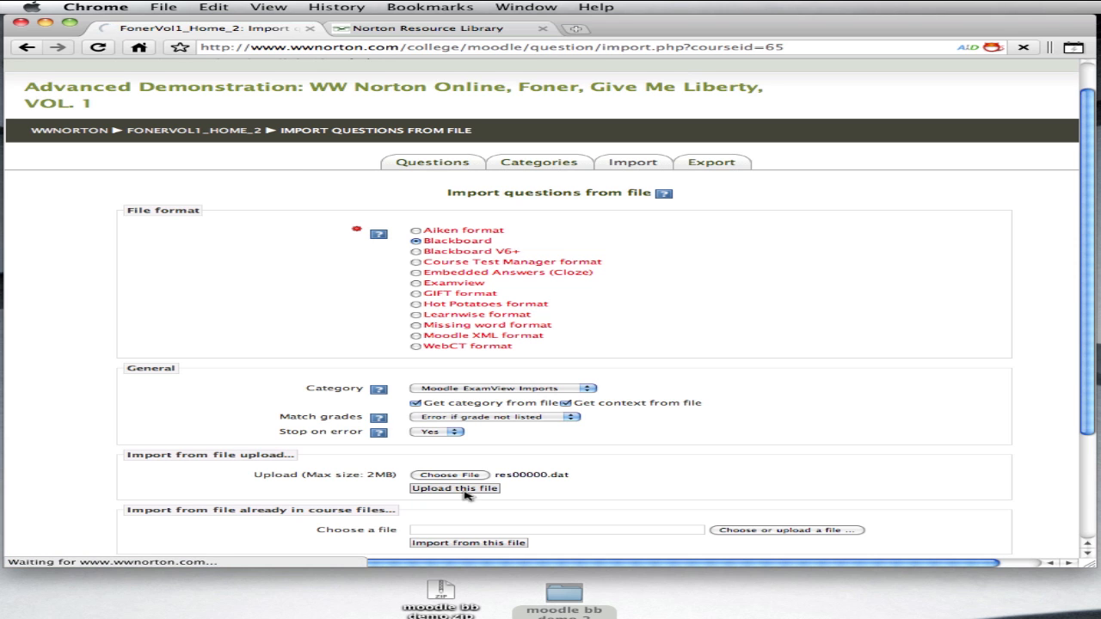
Step: Review the 20 parsed questions and continue into the Moodle ExamView Imports question bank
left_click(454, 488)
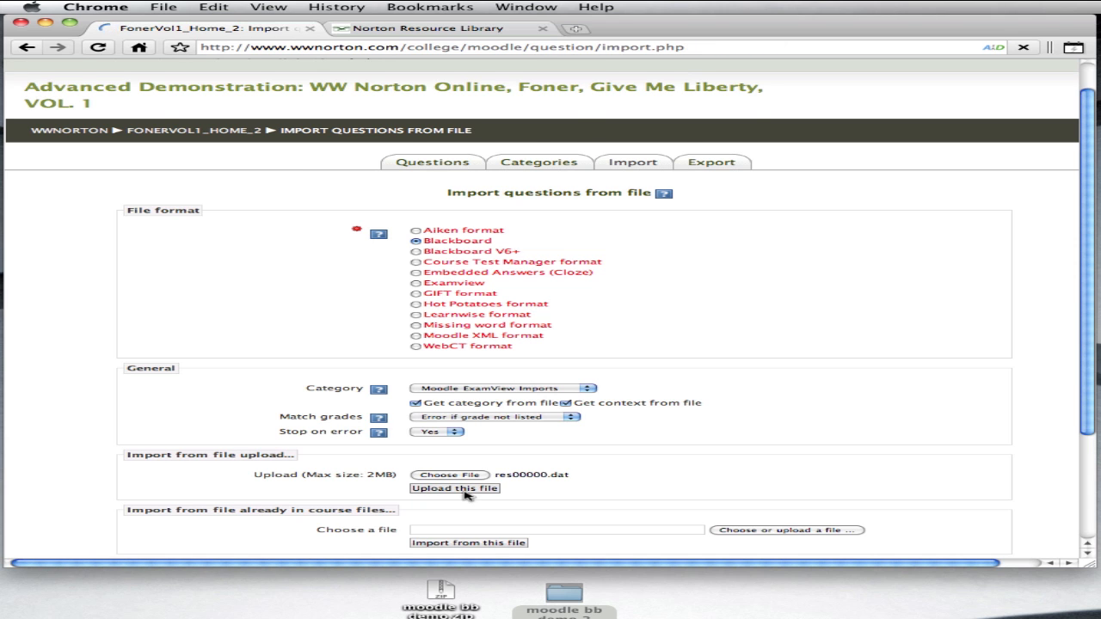
left_click(454, 487)
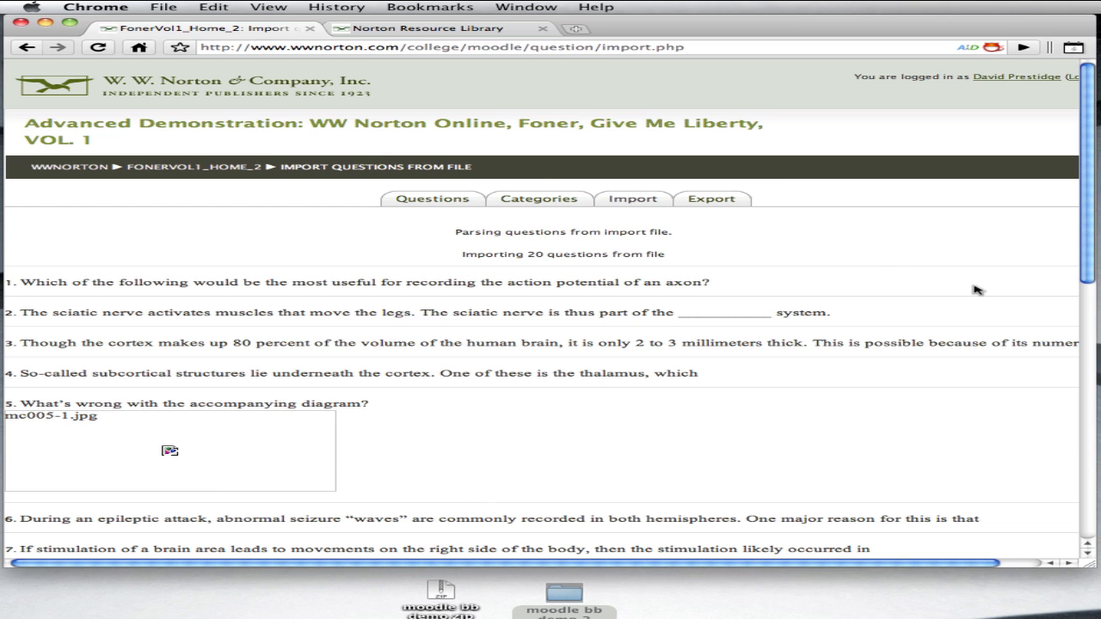
scroll("down", 3)
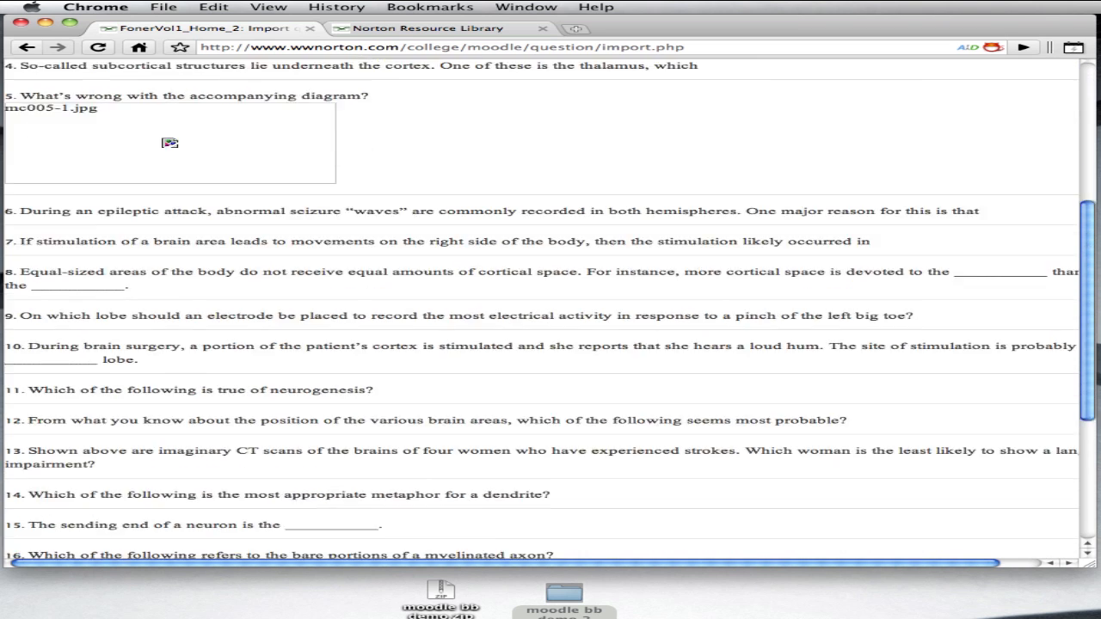
scroll("down", 3)
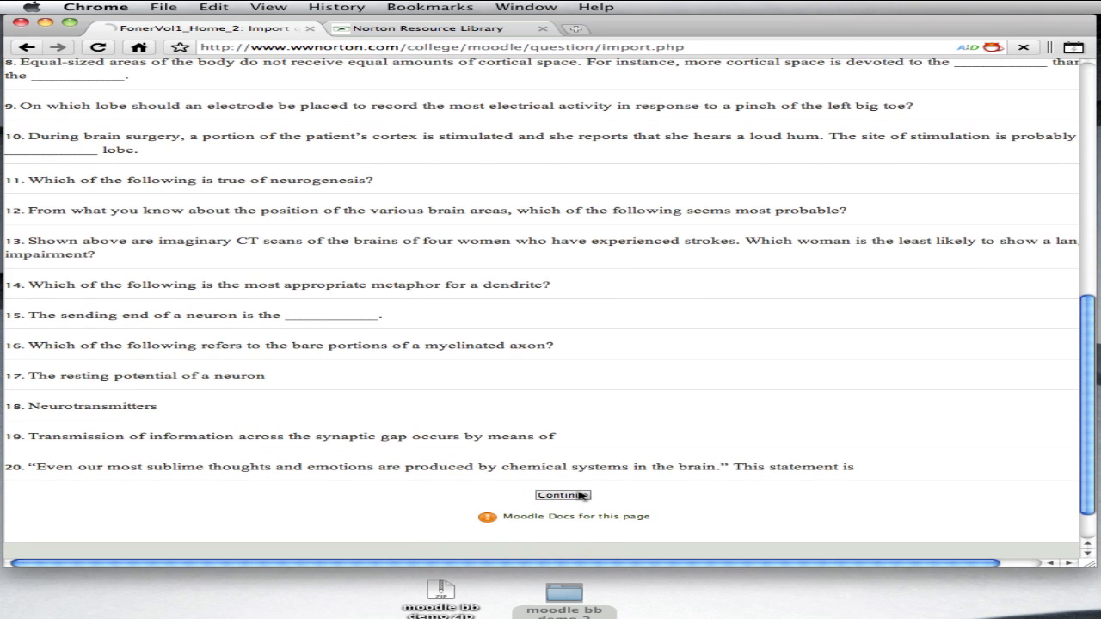
left_click(562, 494)
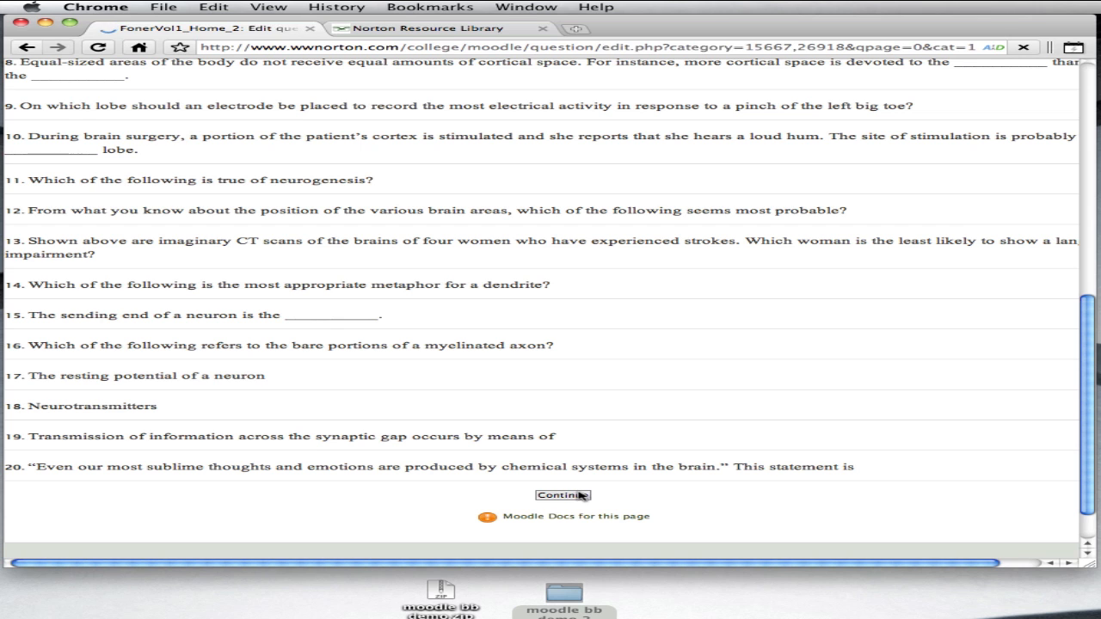
left_click(563, 495)
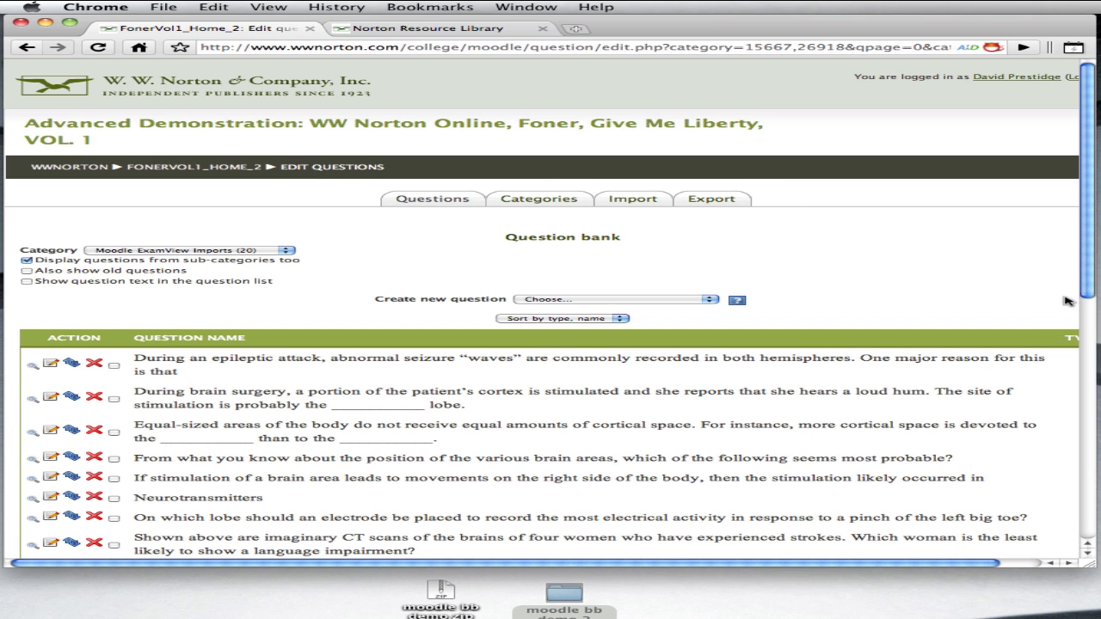
Step: Open the imported 'stimulation of a brain area' question for editing
scroll("down", 3)
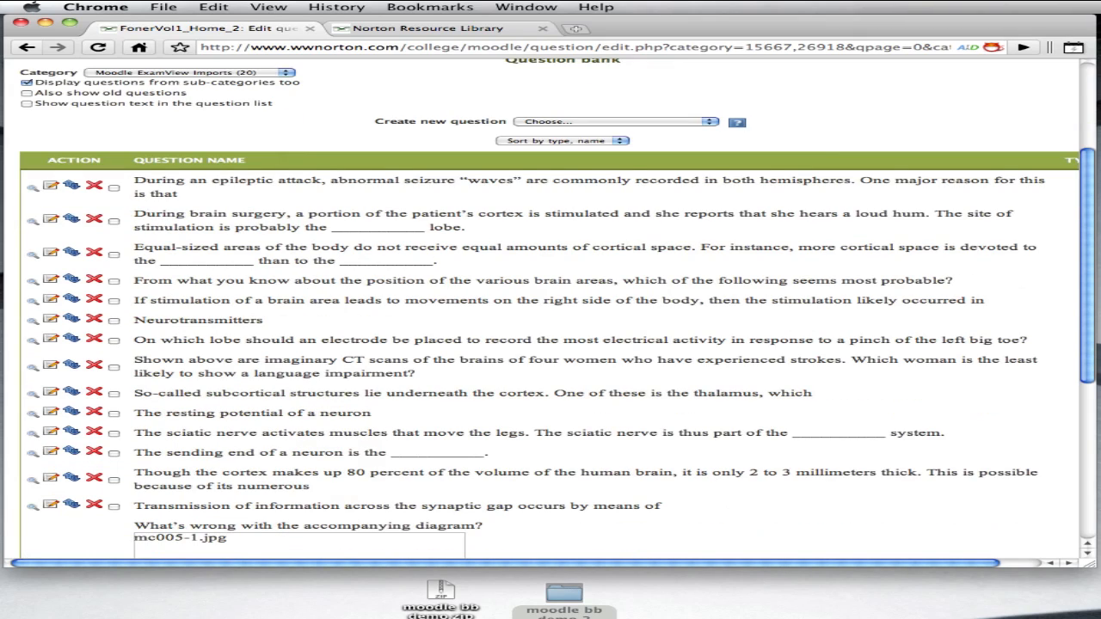
scroll("down", 3)
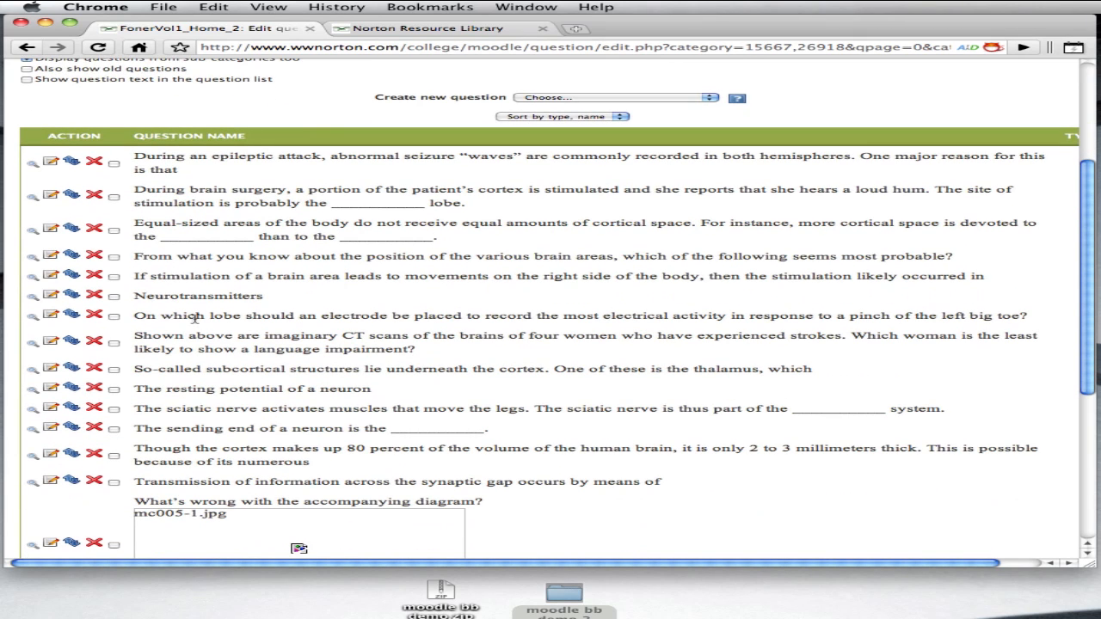
left_click(51, 276)
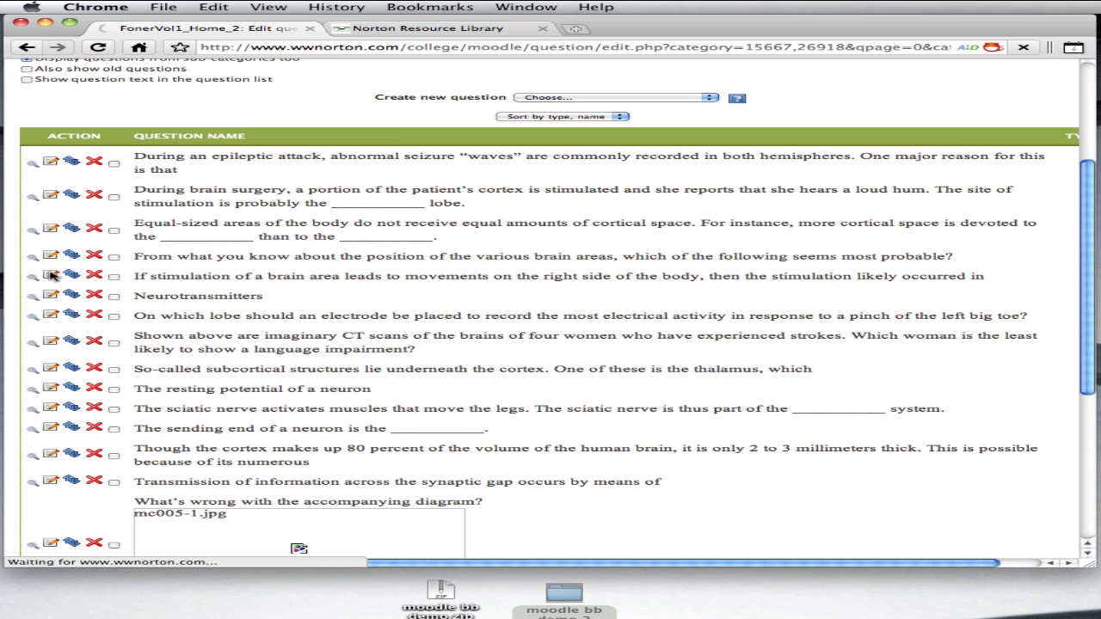
left_click(51, 275)
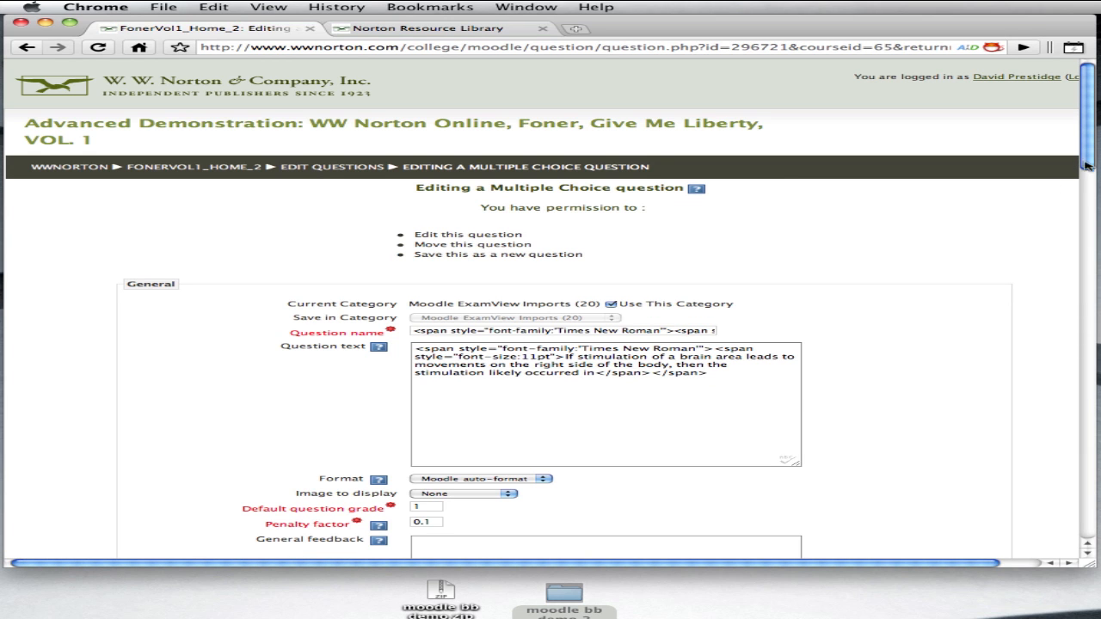
scroll("down", 3)
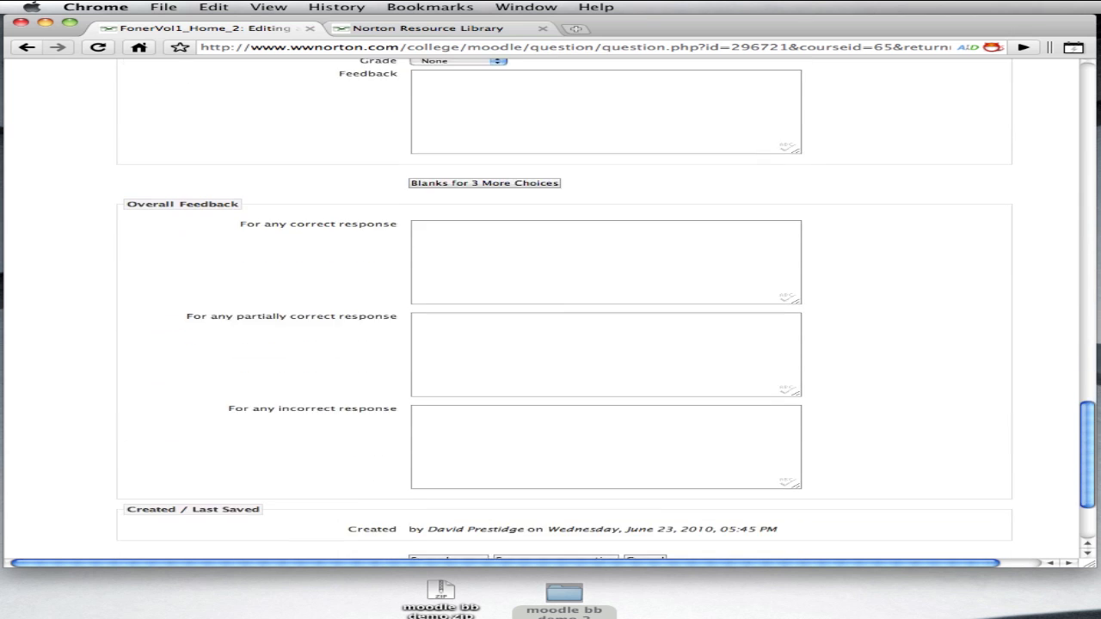